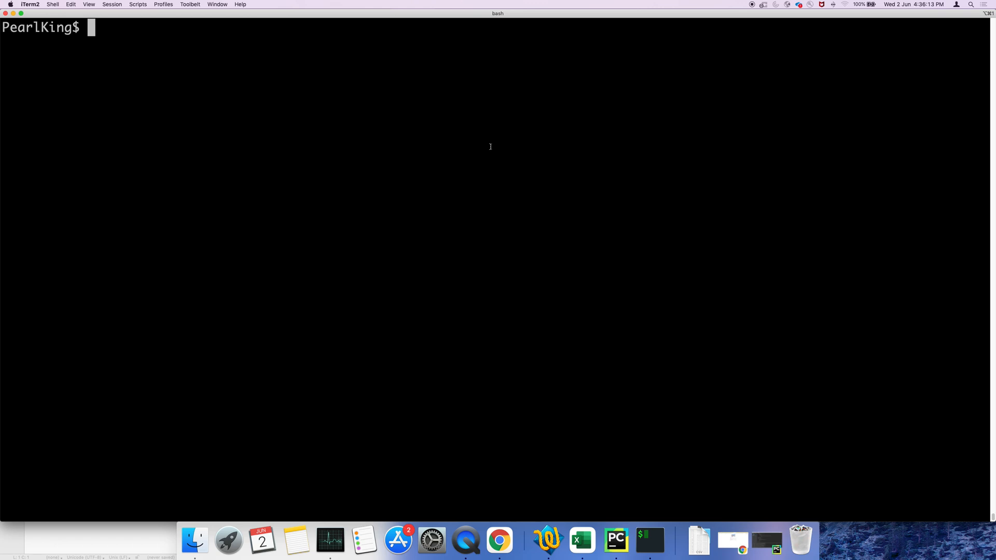
Step: Create tip_1.py in vim and begin inserting code
text(vim tip)
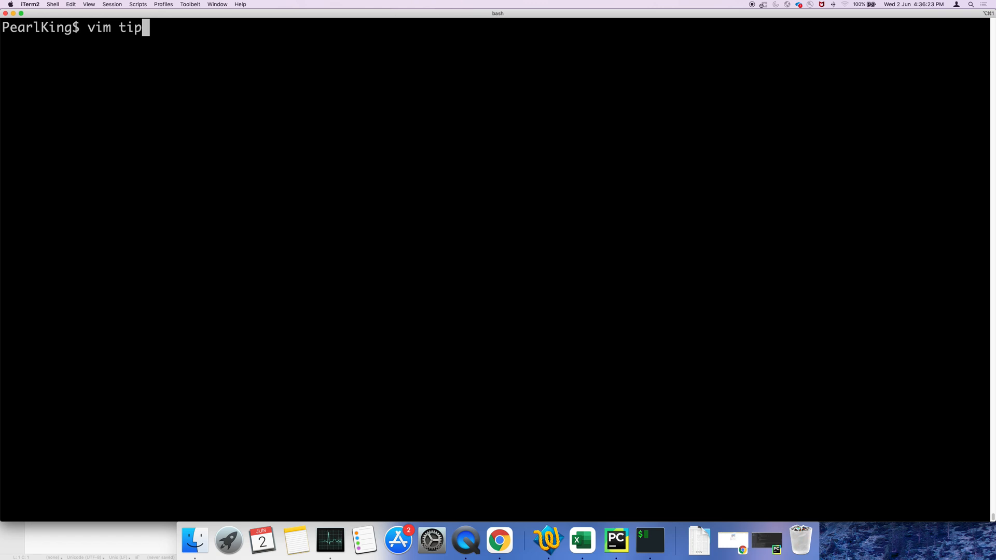
text(_1)
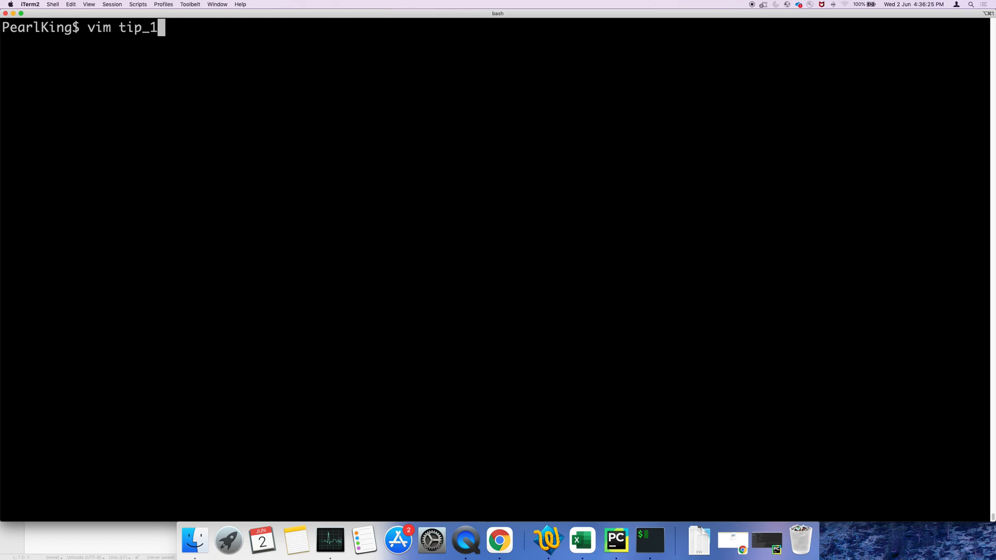
key(Return)
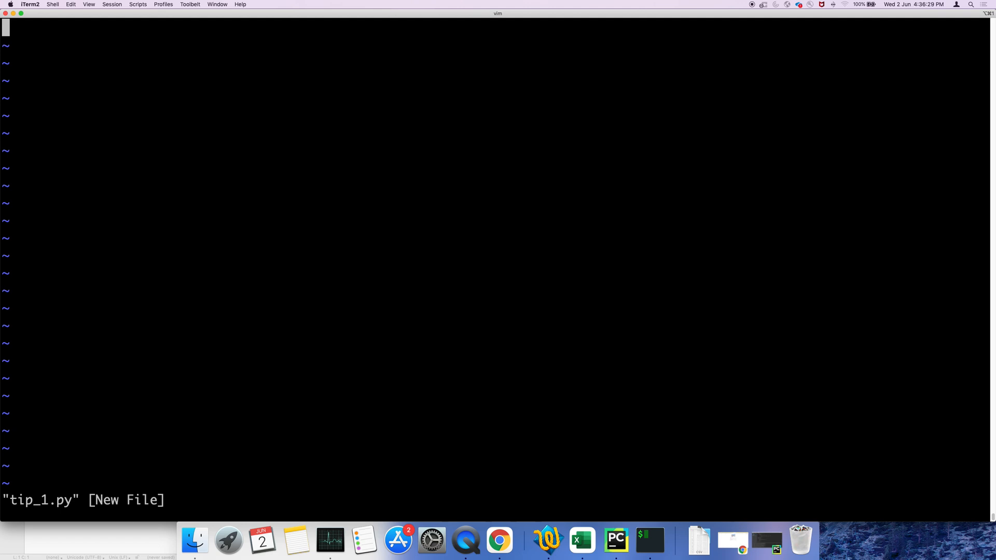
key(i)
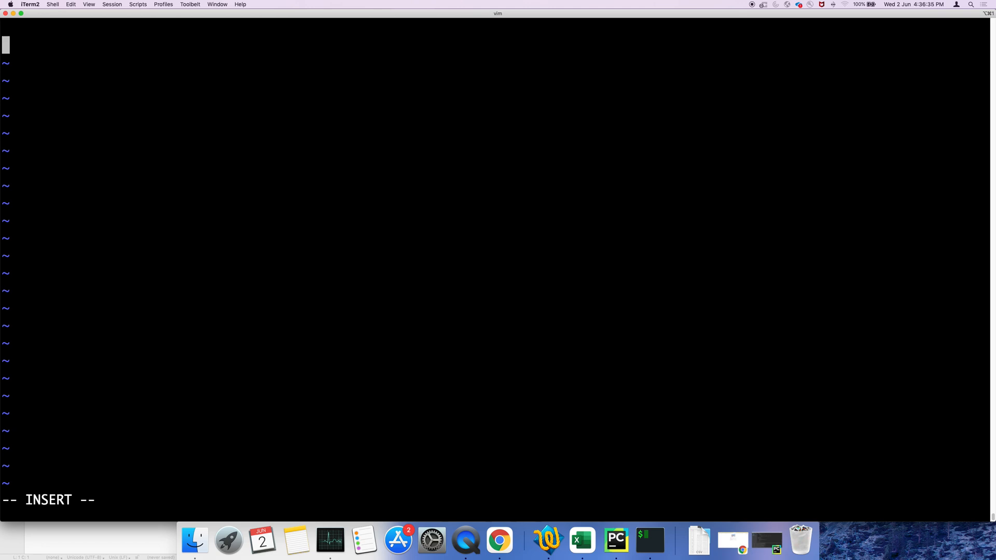
Step: Write x = input("Enter the Numbers") followed by print(x)
text(x = inp)
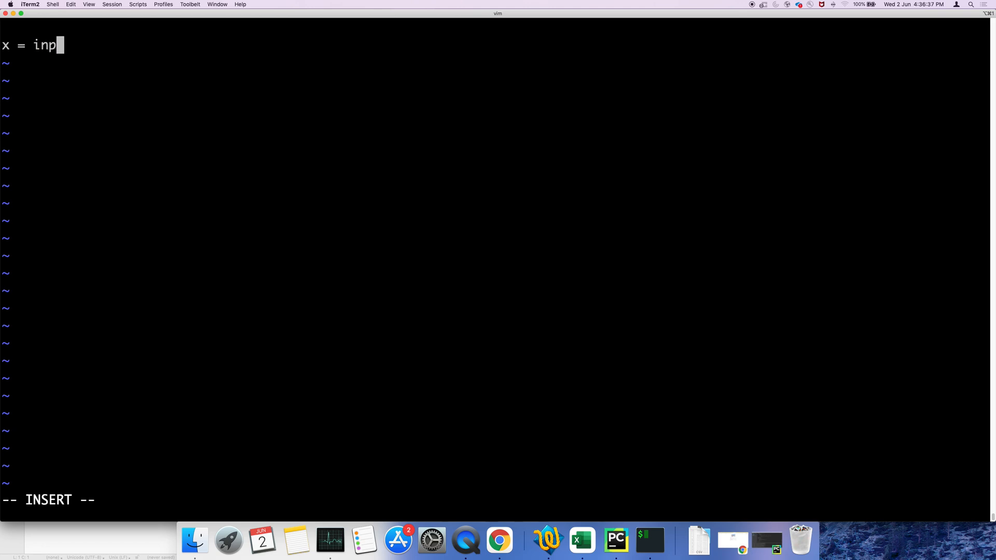
text(ut()
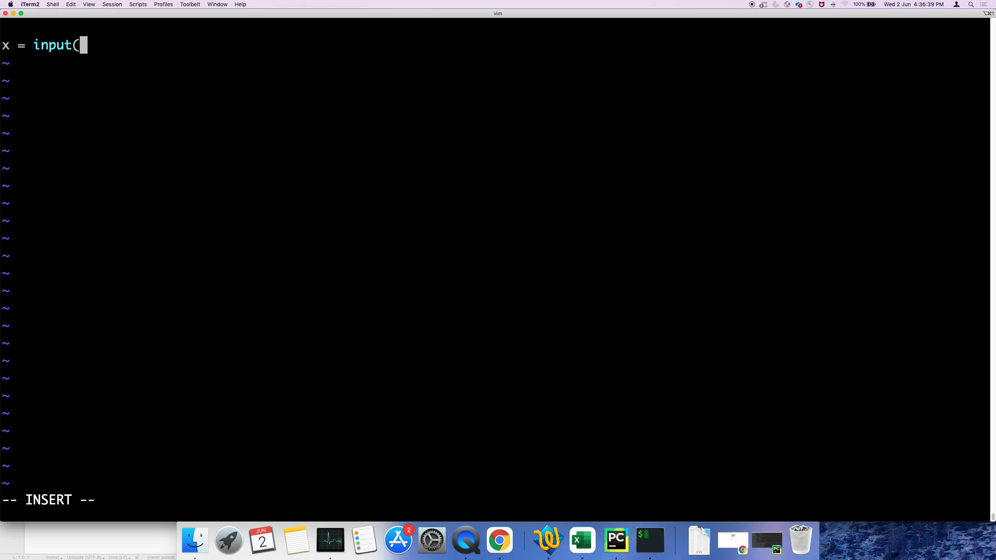
text("Enter the N)
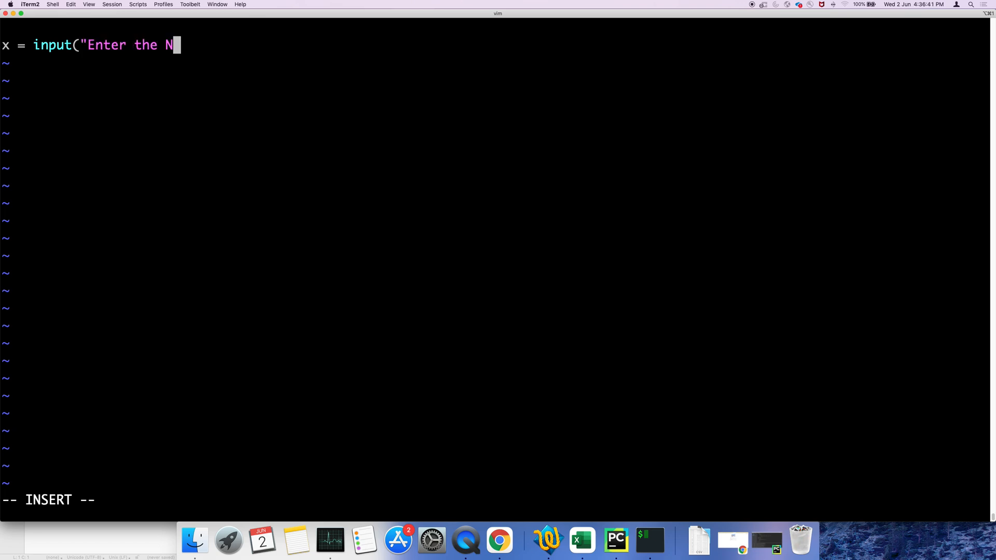
text(umbers"))
text(print)
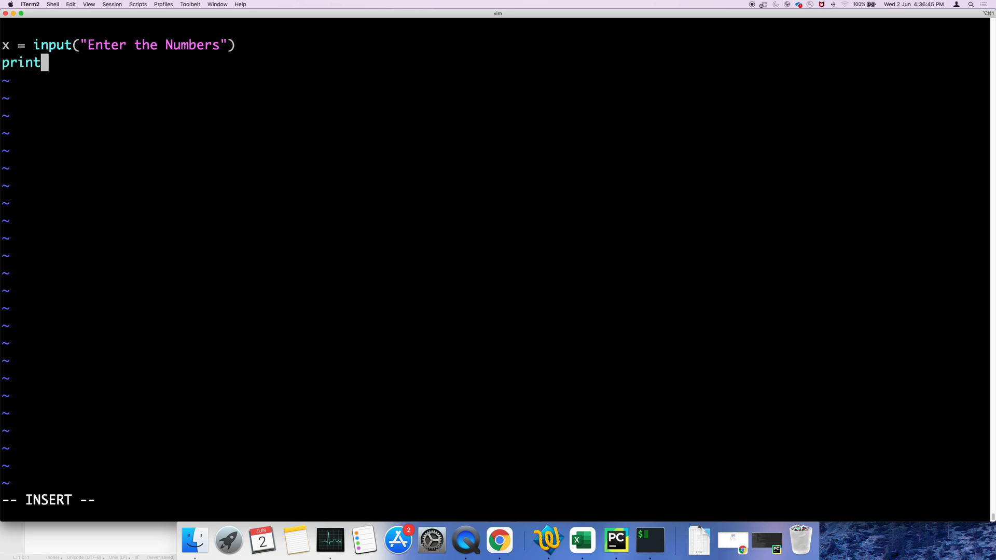
text((x))
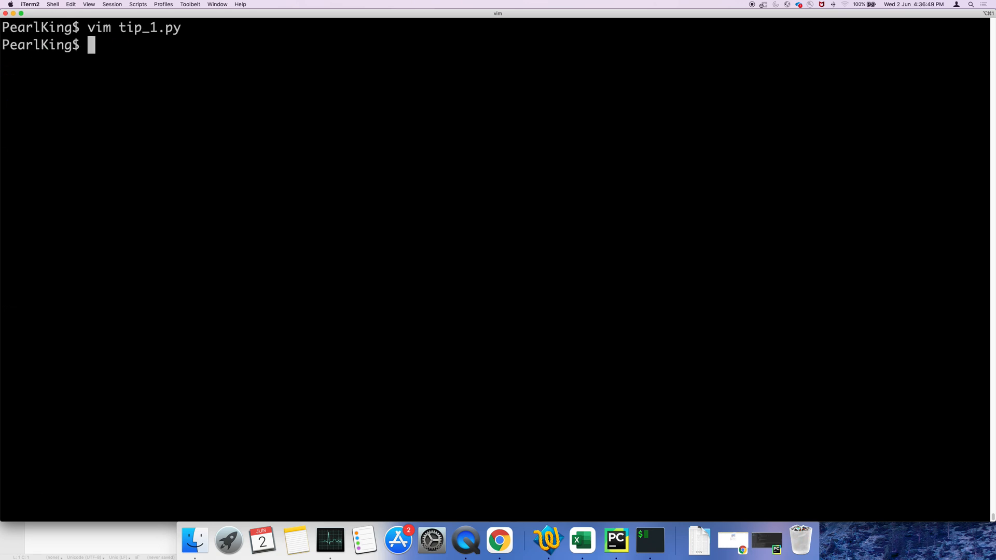
Step: Run python3 tip_1.py and enter 55 at the prompt, which prints 55 back
text(pyth)
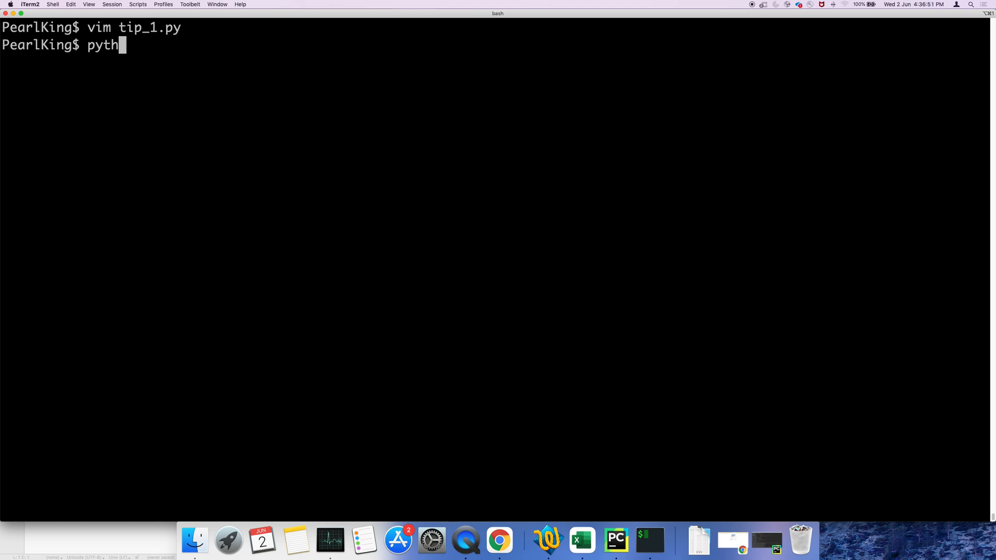
text(on tip)
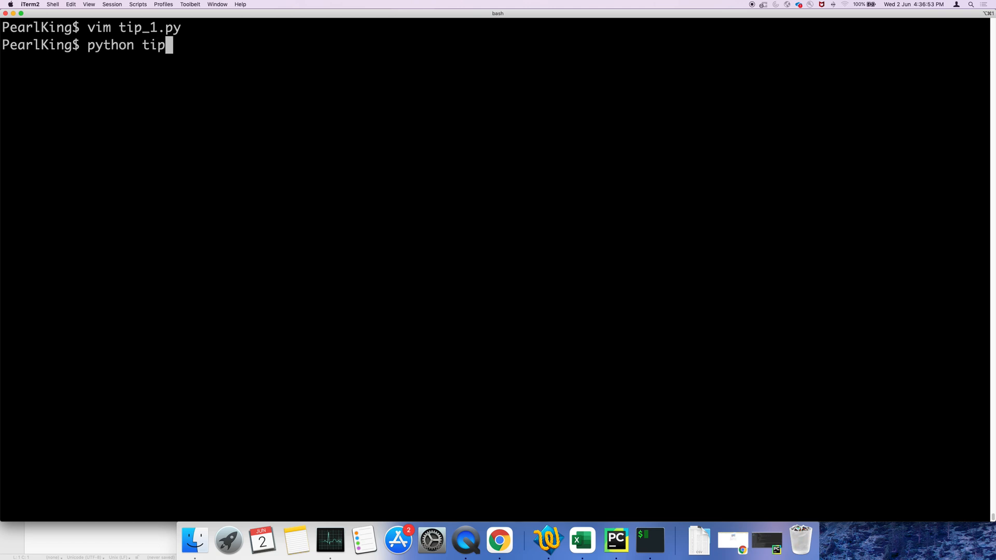
text(_1.py)
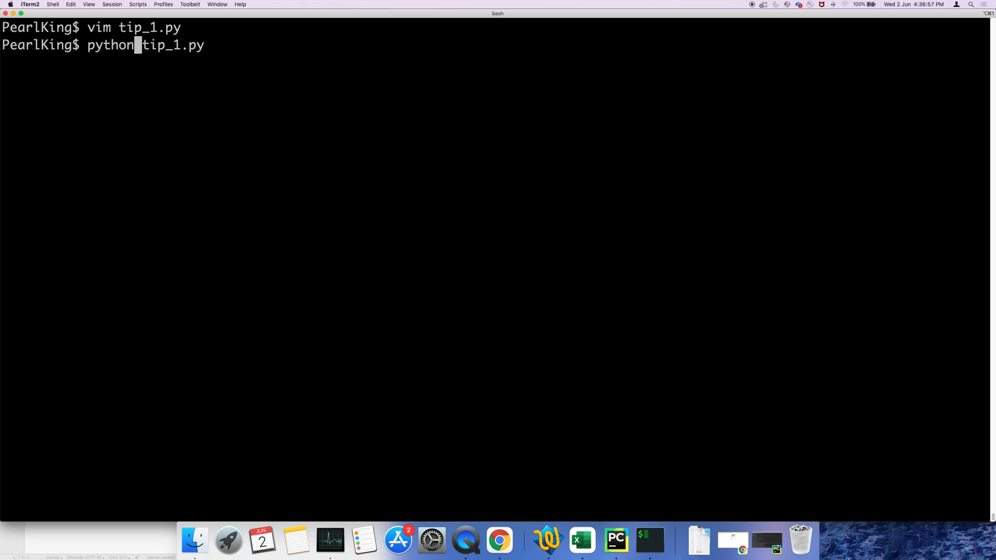
key(Return)
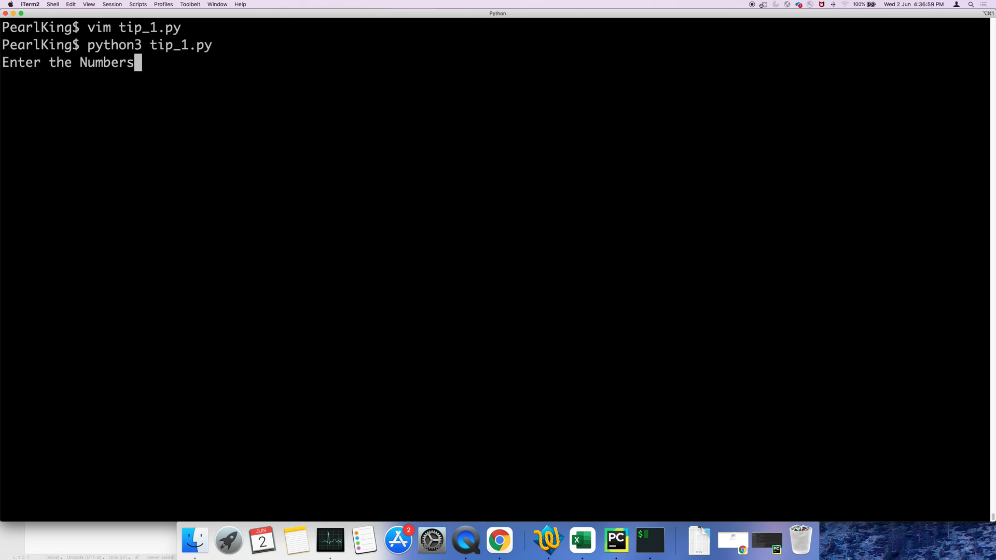
text(55)
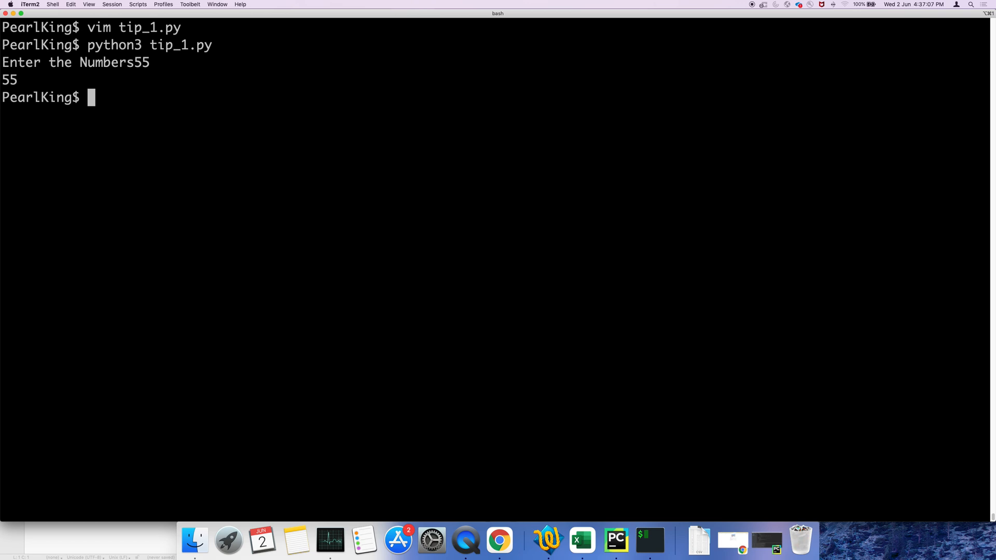
text(vim)
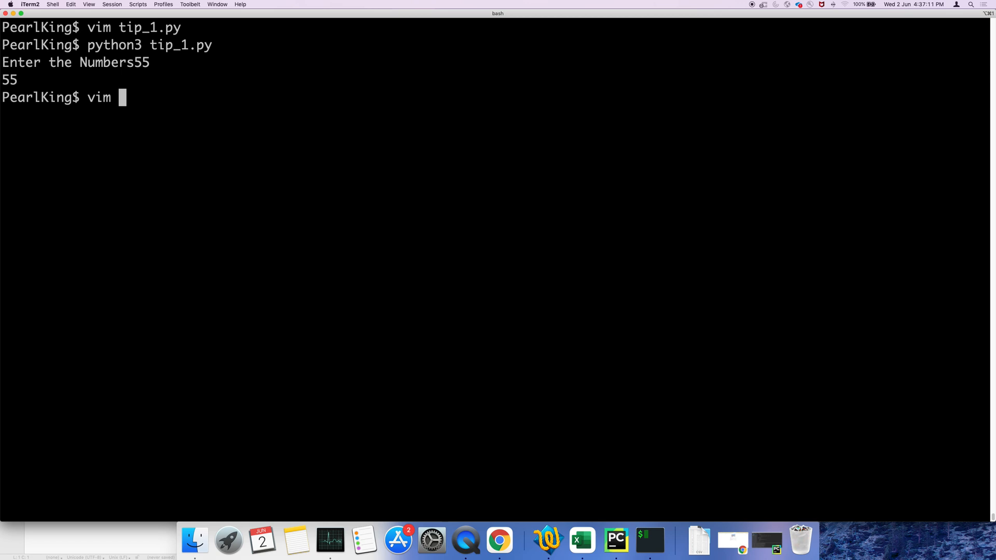
Step: Reopen tip_1.py in vim and add print(y) below the existing lines
text(tip)
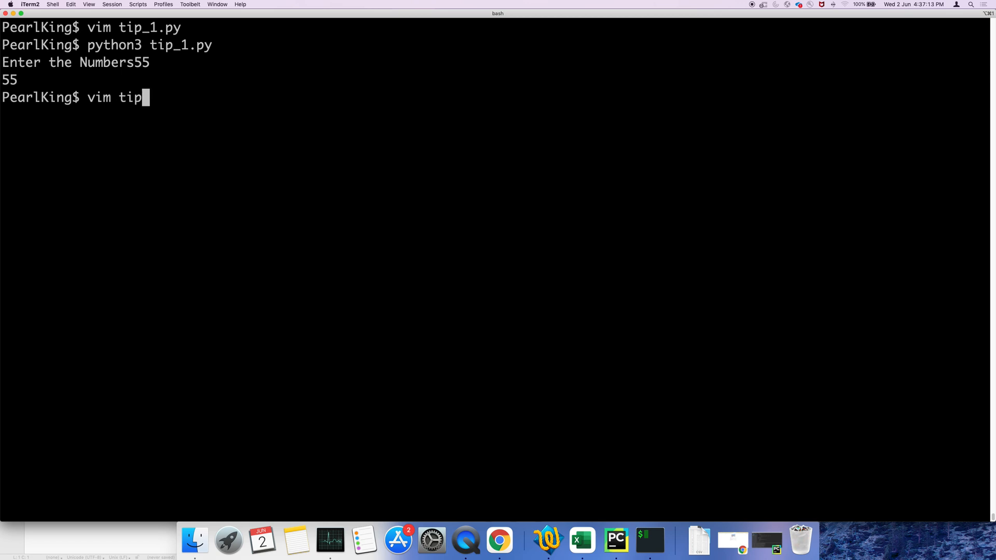
text(_1)
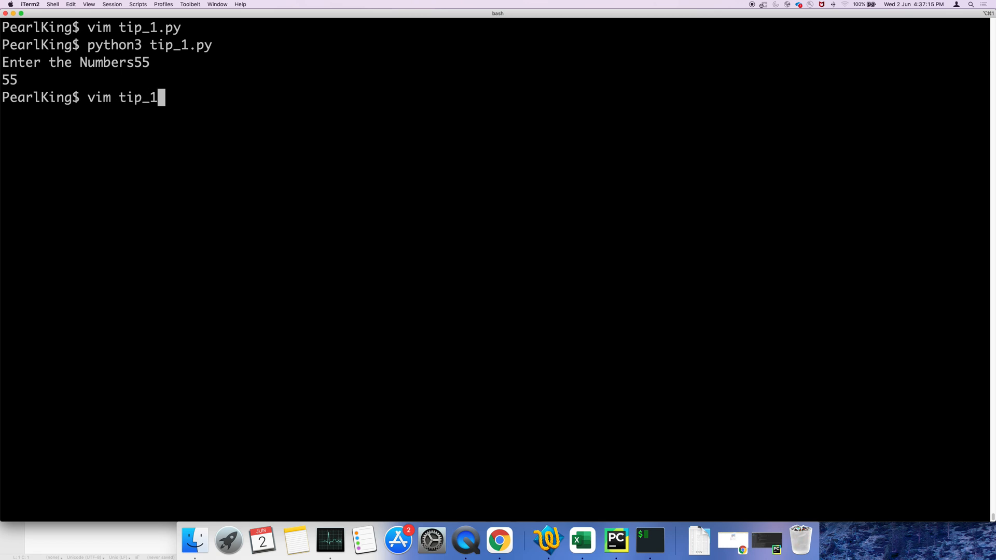
key(Return)
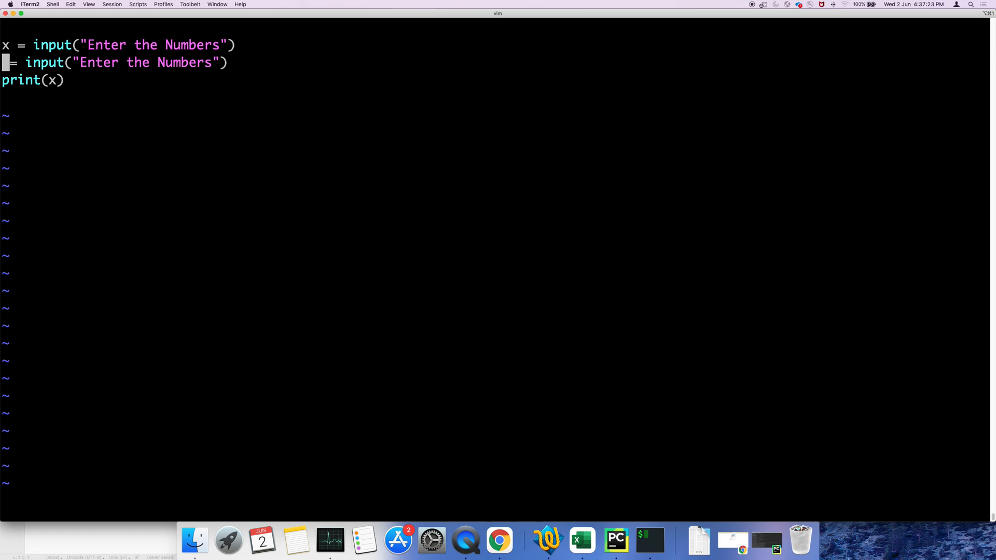
text(y)
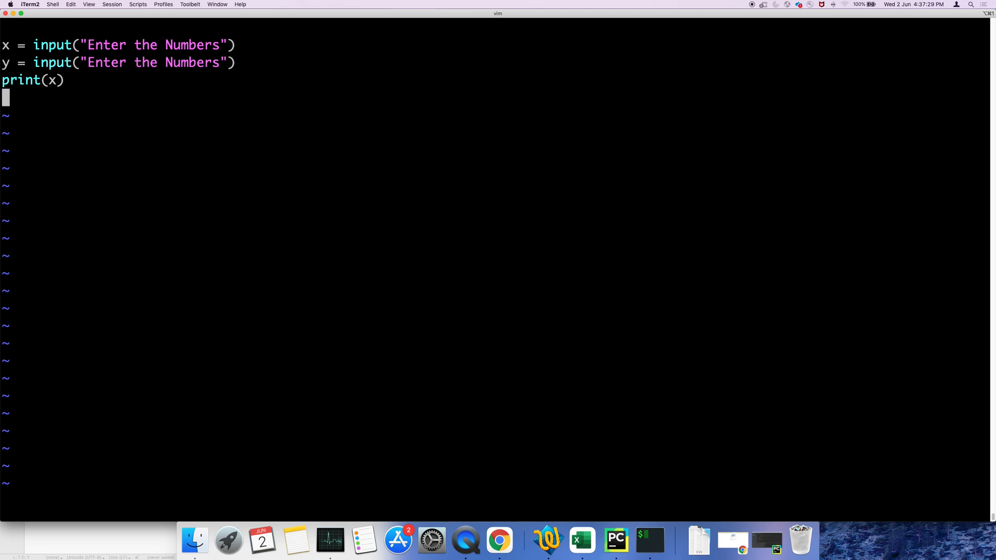
text(print()
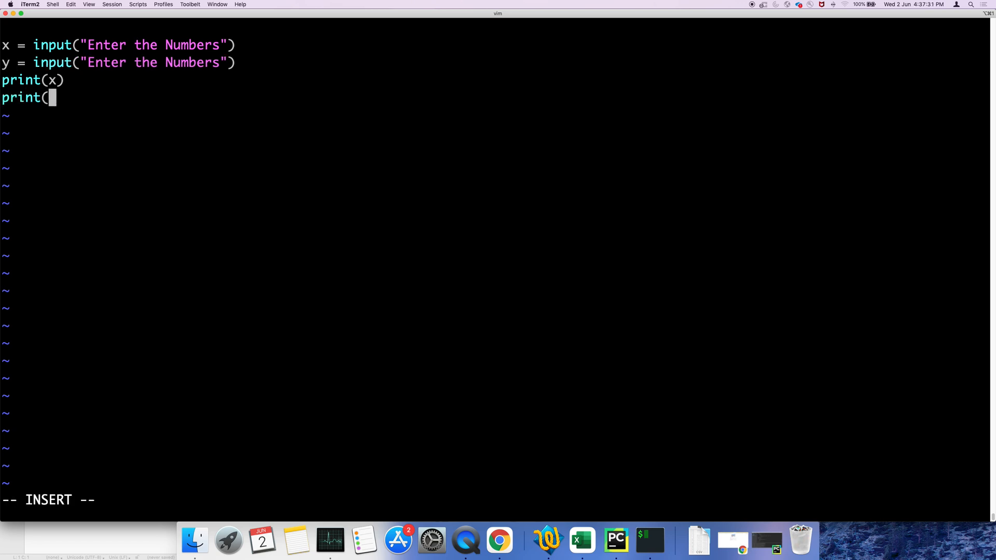
text(y))
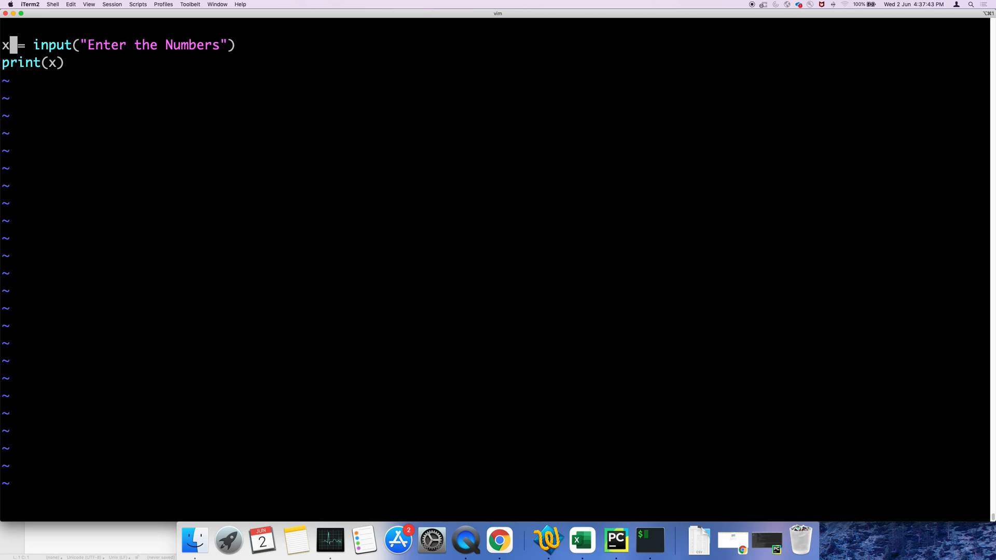
Step: Change the first line to x, y = input(...).split() and save with :wq!
text(, y)
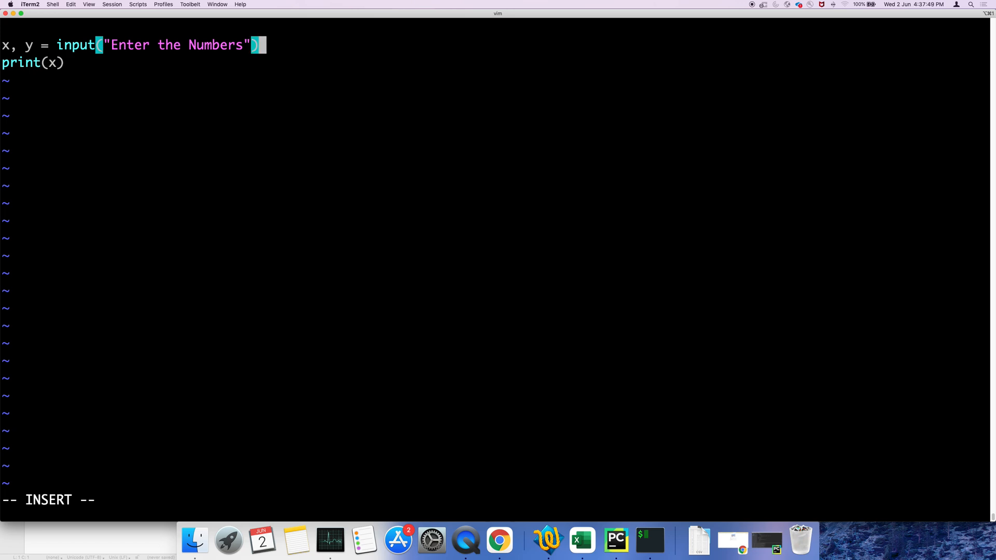
text(.split)
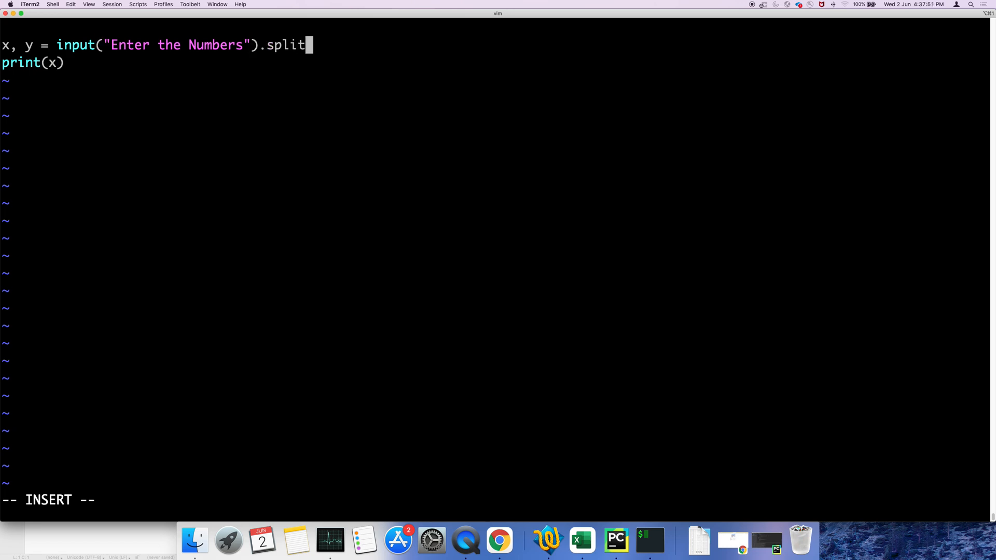
text(())
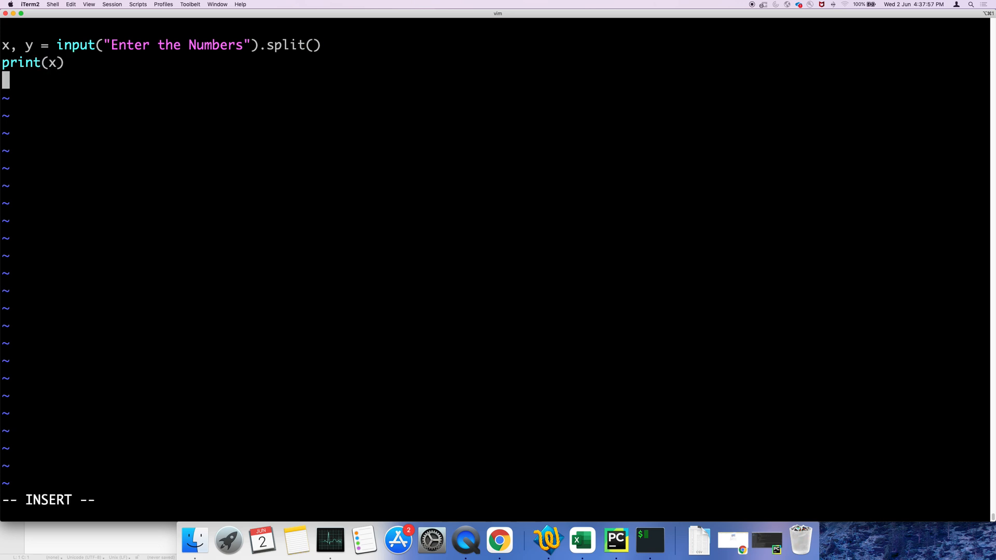
text(print(y)
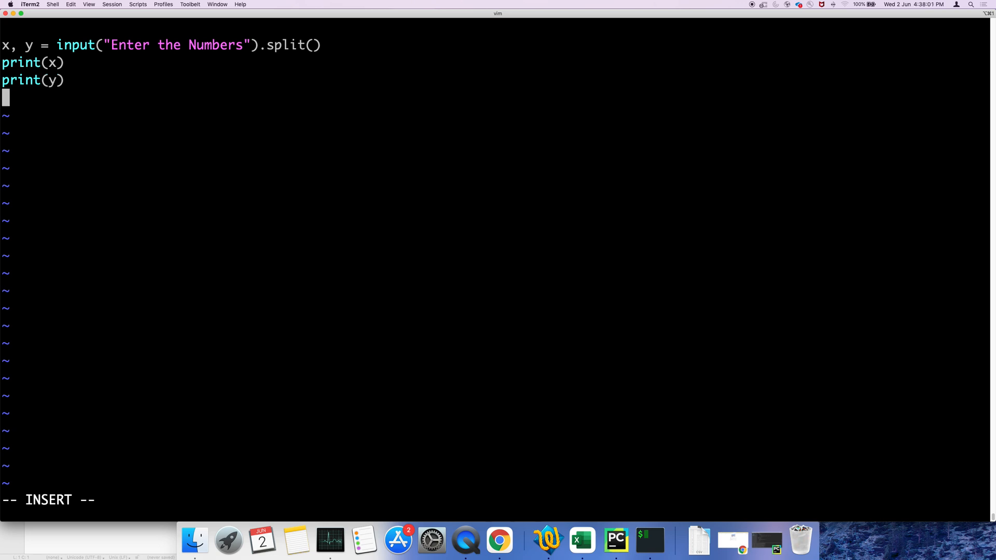
text(:wq!)
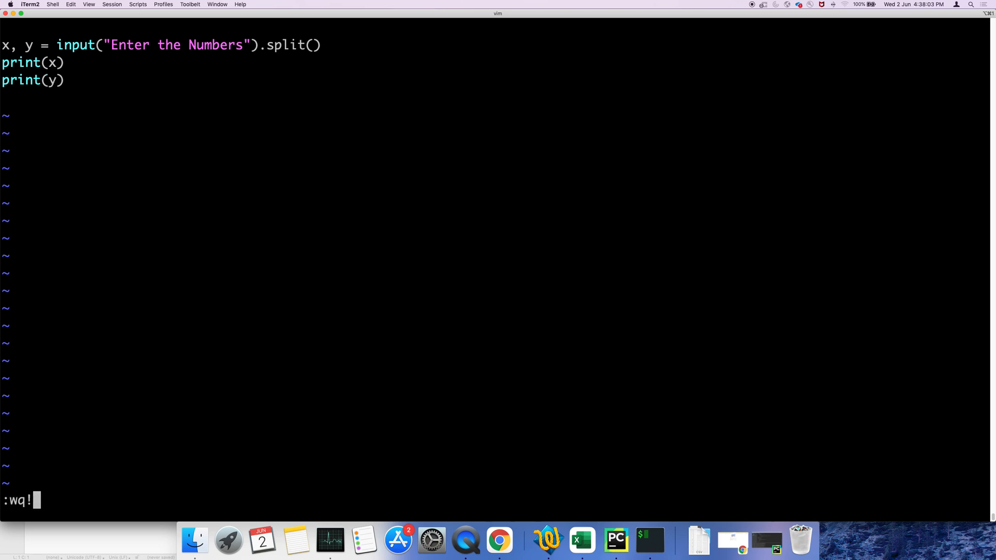
key(Return)
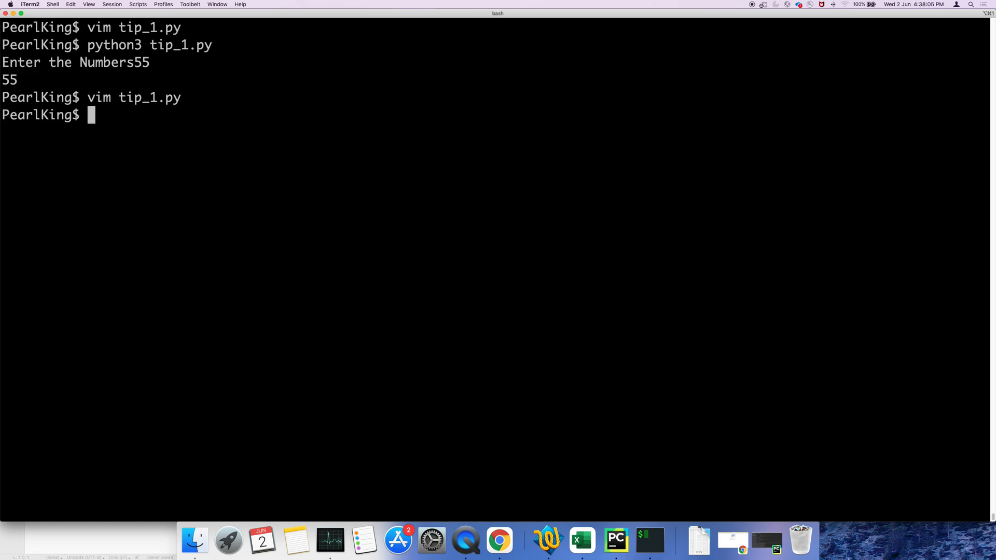
Step: Run python3 tip_1.py and enter 55 66 at the prompt
text(python3 tip_1.py)
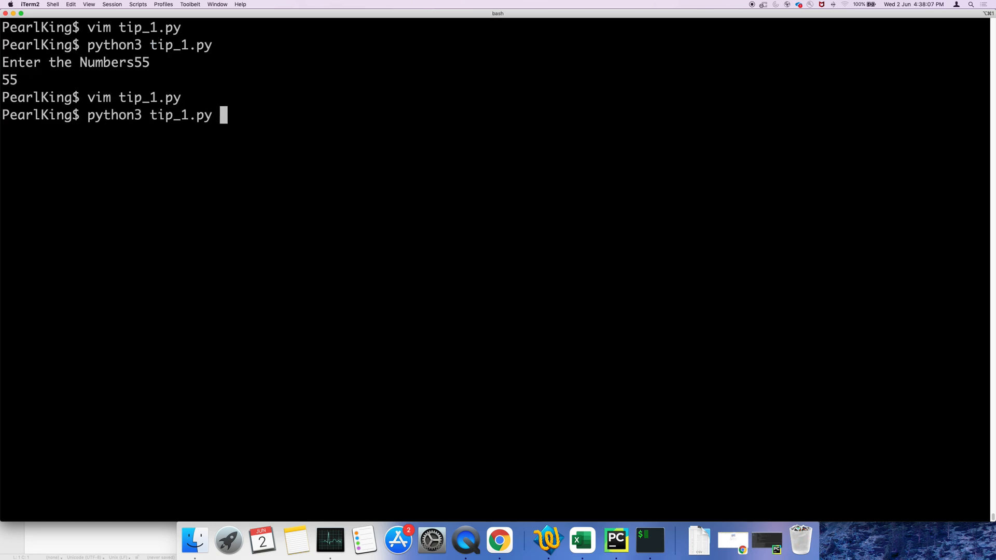
key(Return)
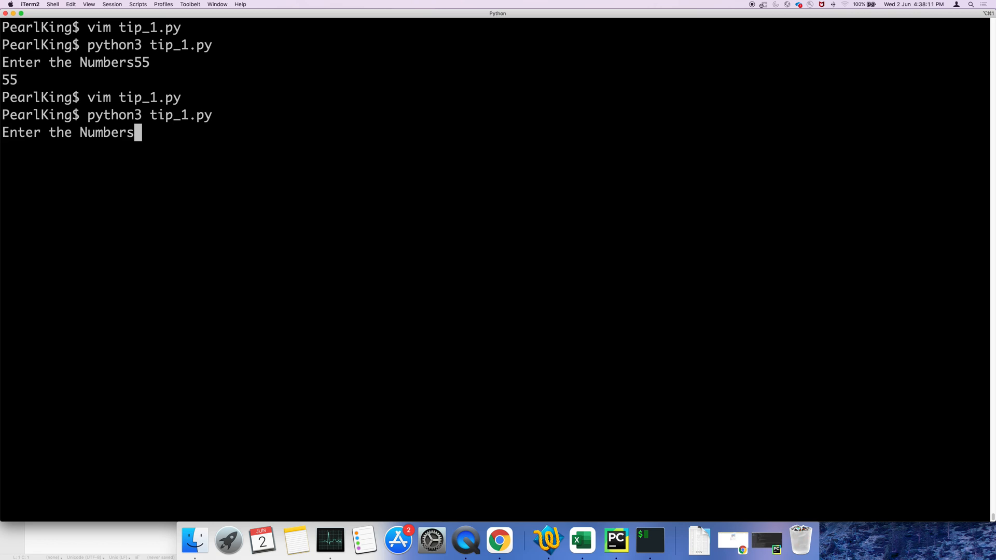
text(55 66)
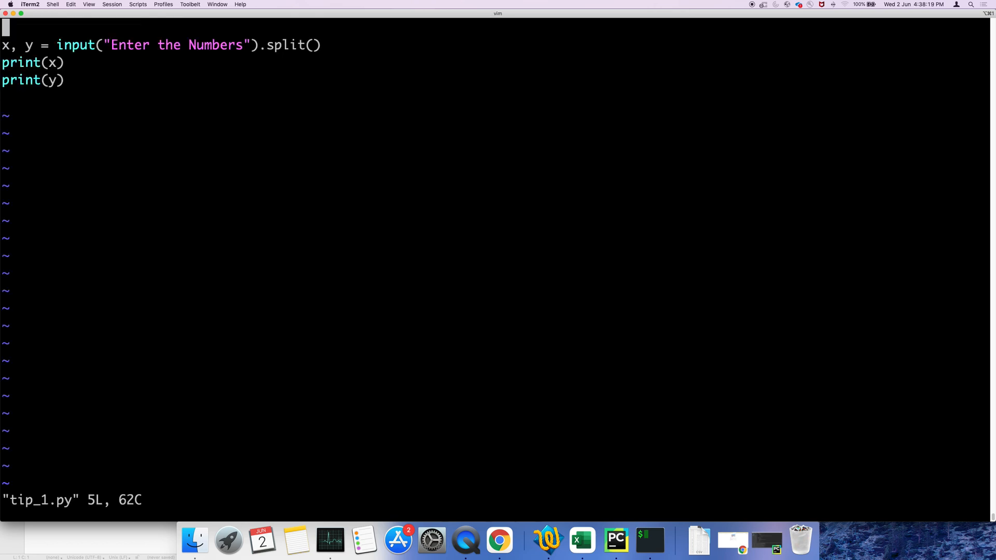
Step: Edit tip_1.py so split() becomes split(',') for comma-separated input
key(i)
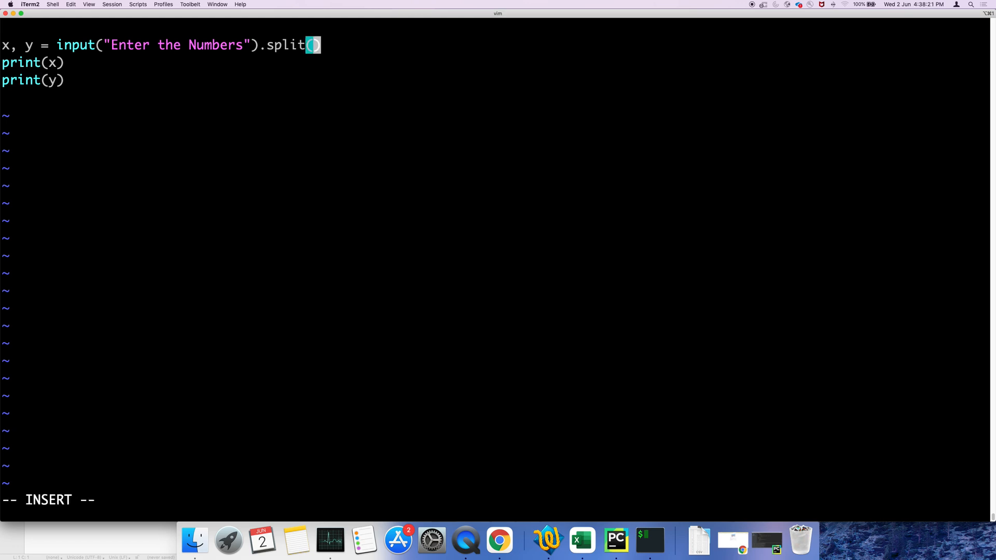
text(i')
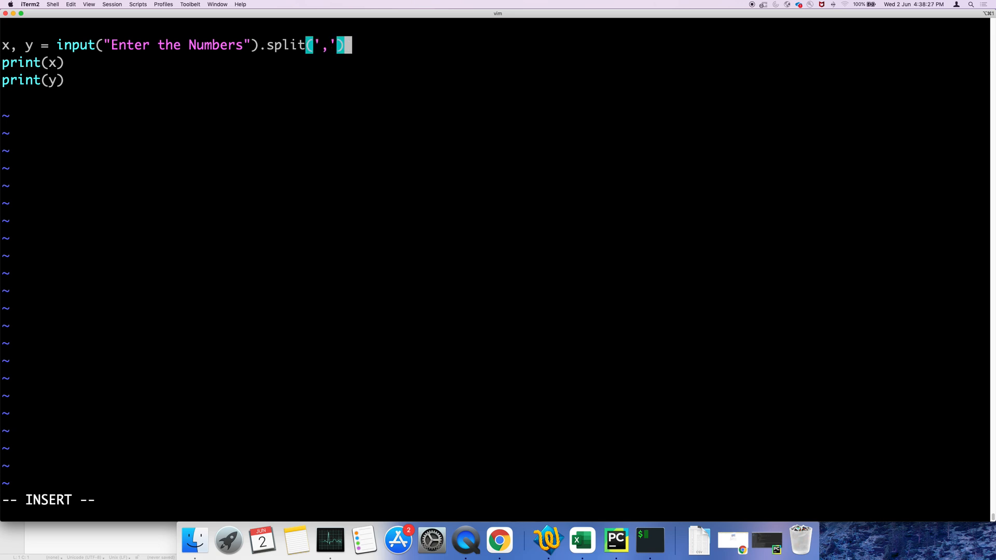
key(Escape)
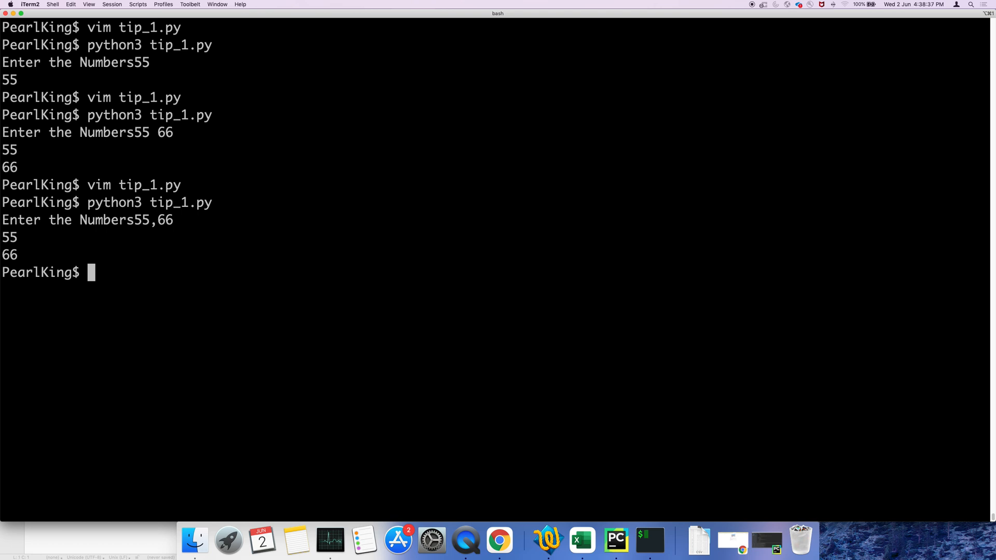
Step: Extend the unpacking to x, y, z, m from the comma split and save tip_1.py
text(python3 tip_1.py)
text(:wq)
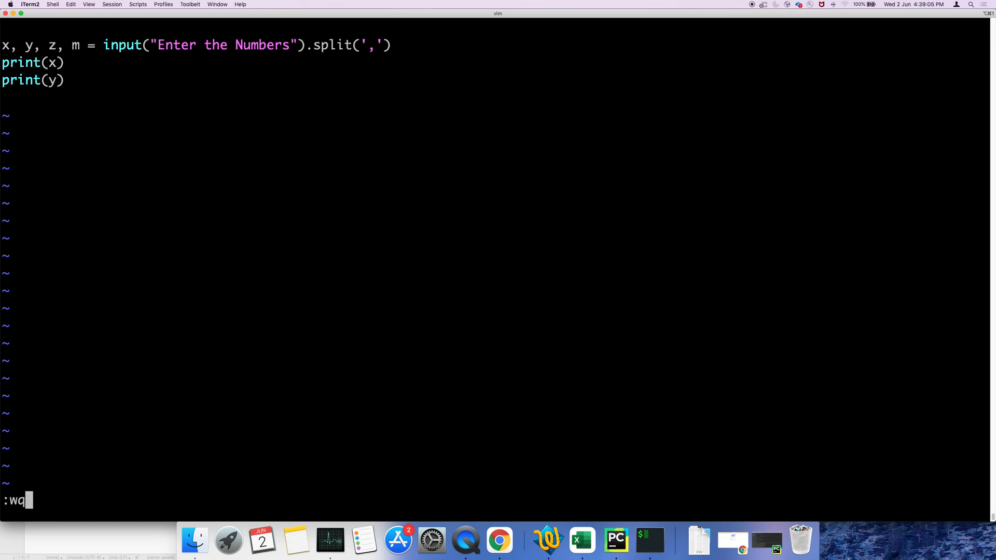
key(Return)
text(vim tip_2.py)
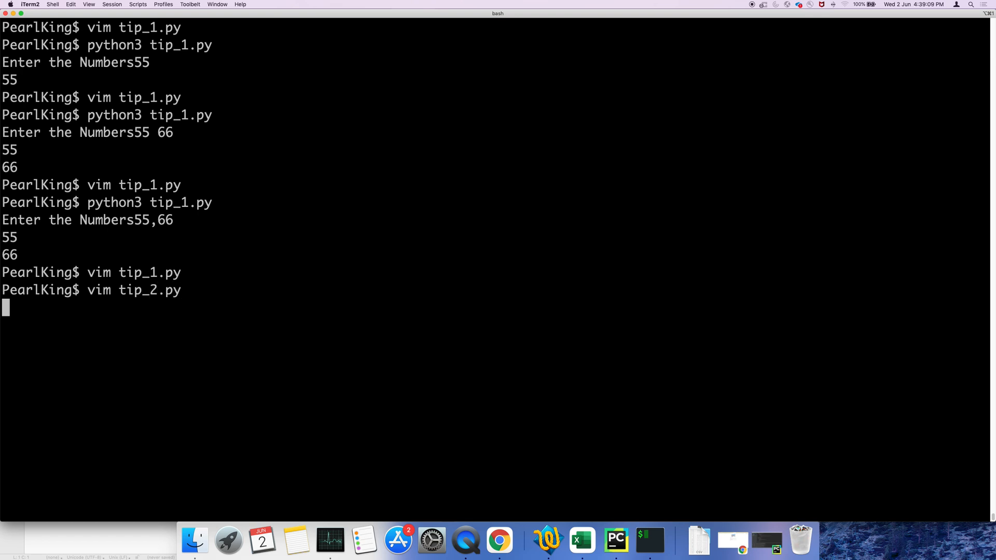
Step: In new tip_2.py write x = 100, y = 50, z = 30 and return to the first line
key(Return)
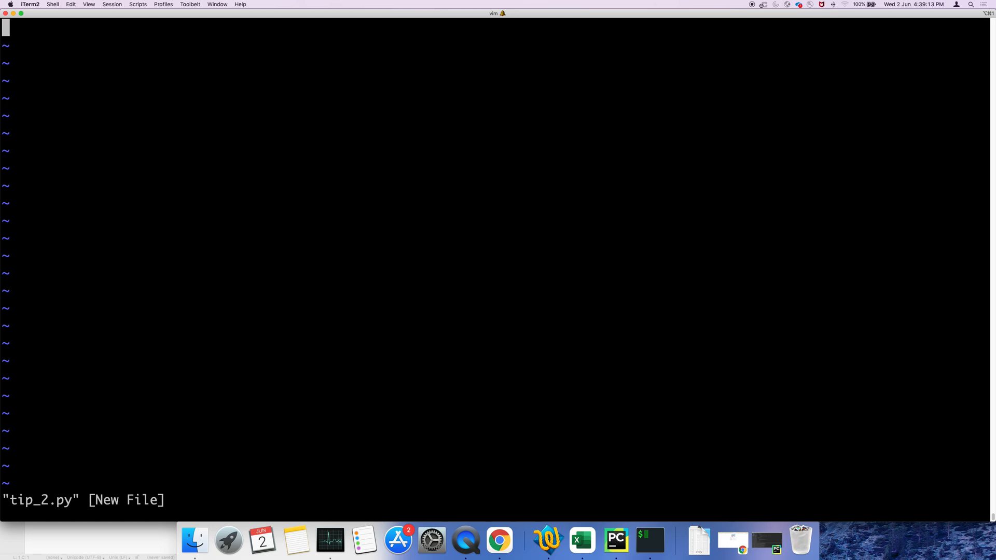
text(x = 100)
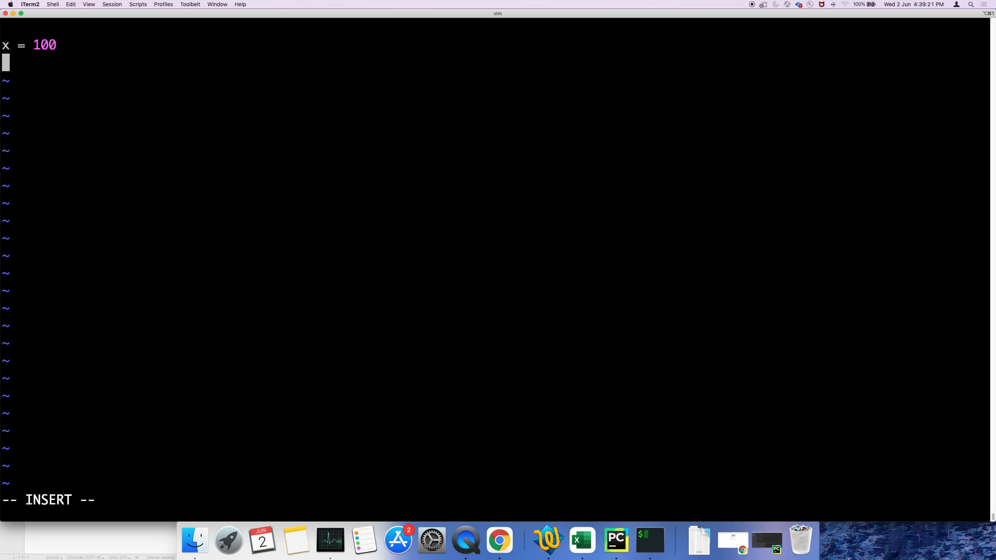
text(y =)
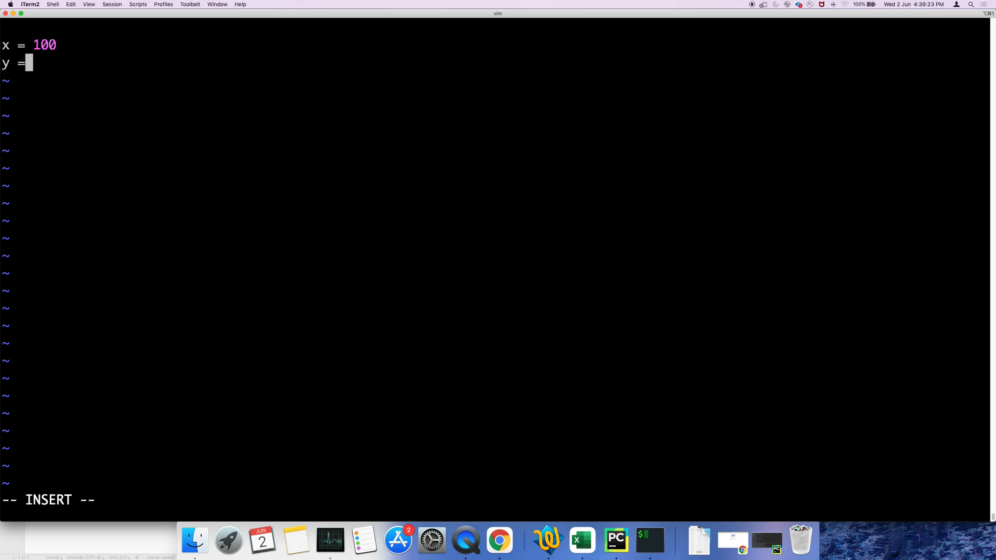
text(50)
text(z)
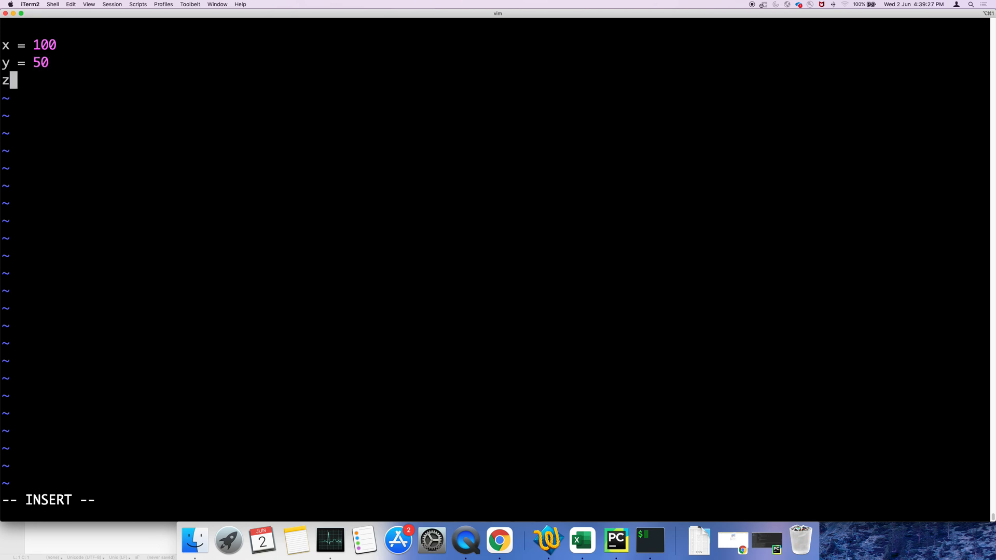
text(= 30)
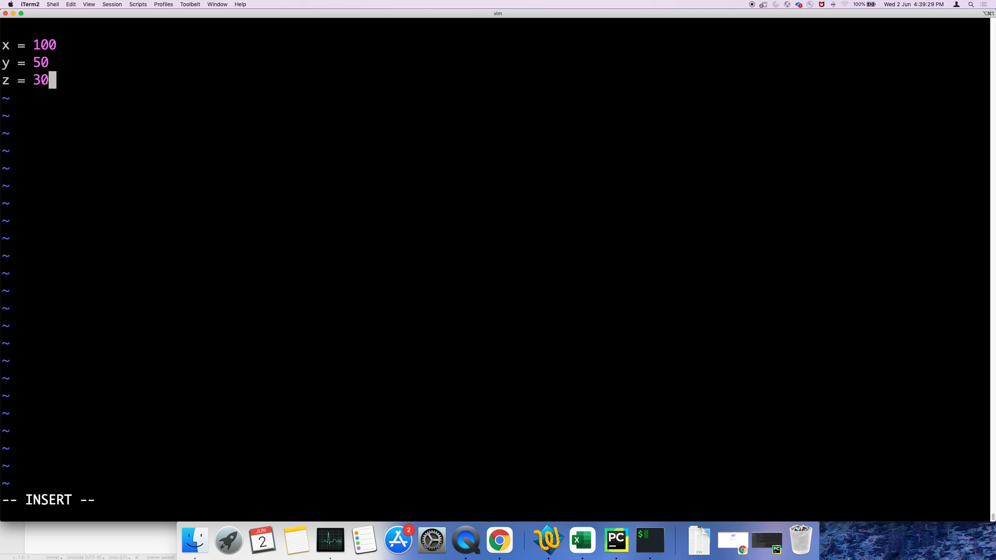
key(Return)
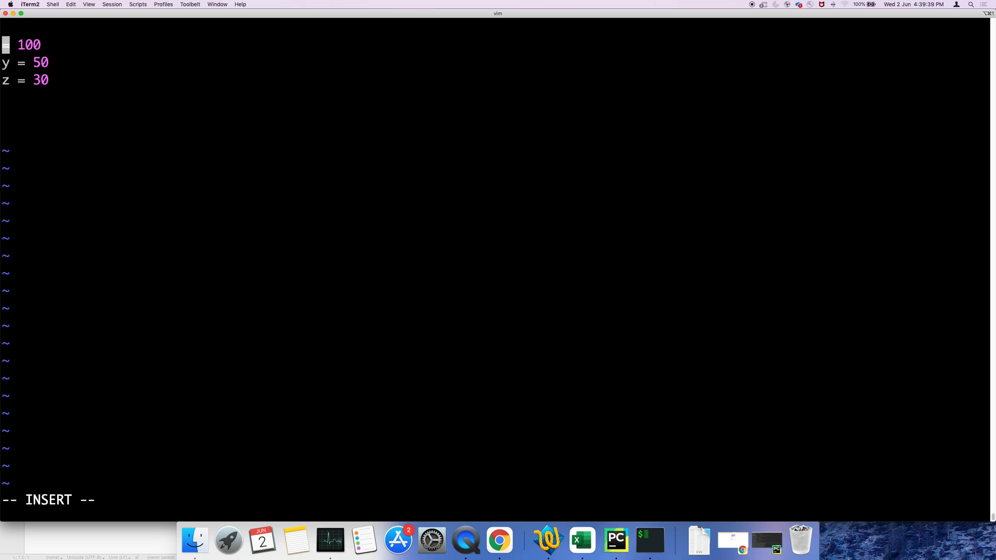
Step: Rename the variables to maths, science and social, changing social's value to 80
text(maths)
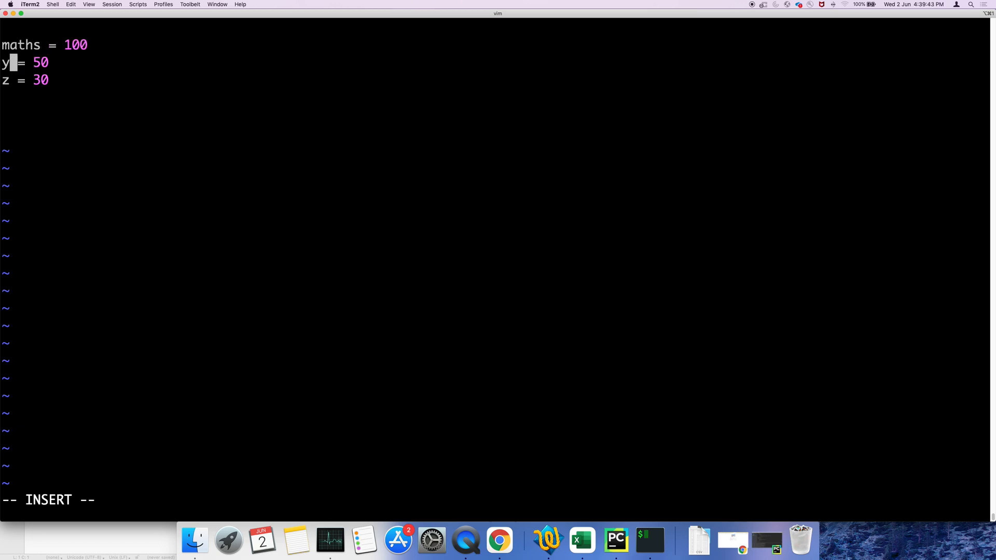
key(Backspace)
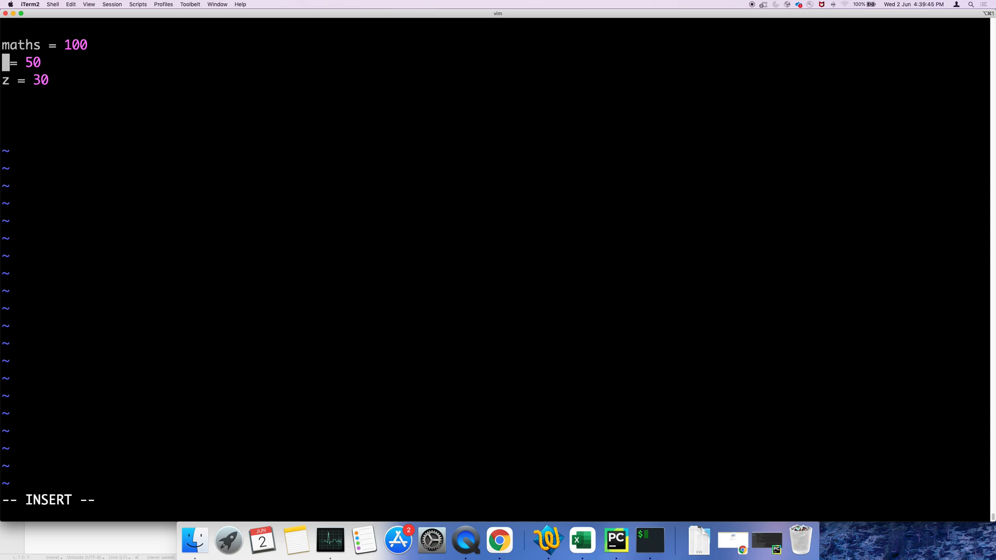
text(science)
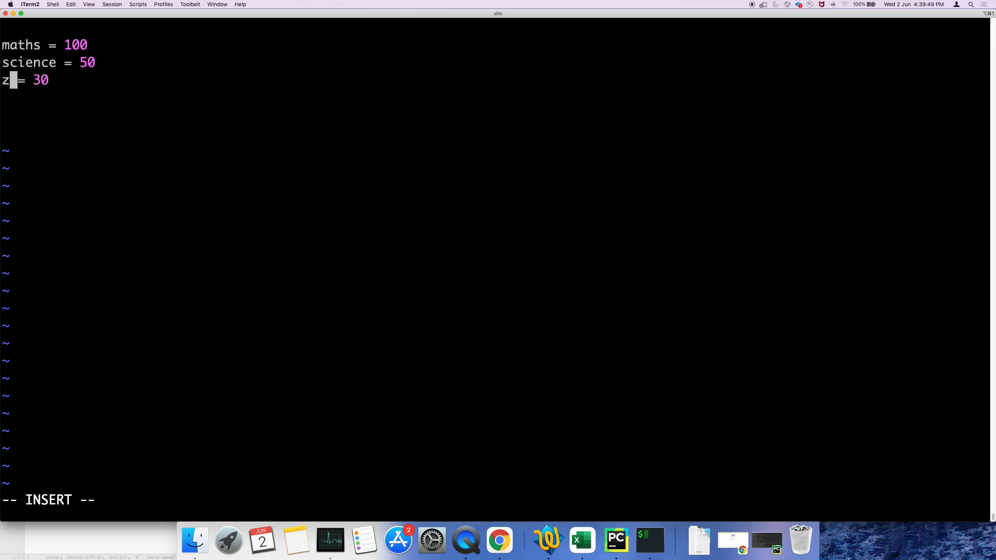
key(Backspace)
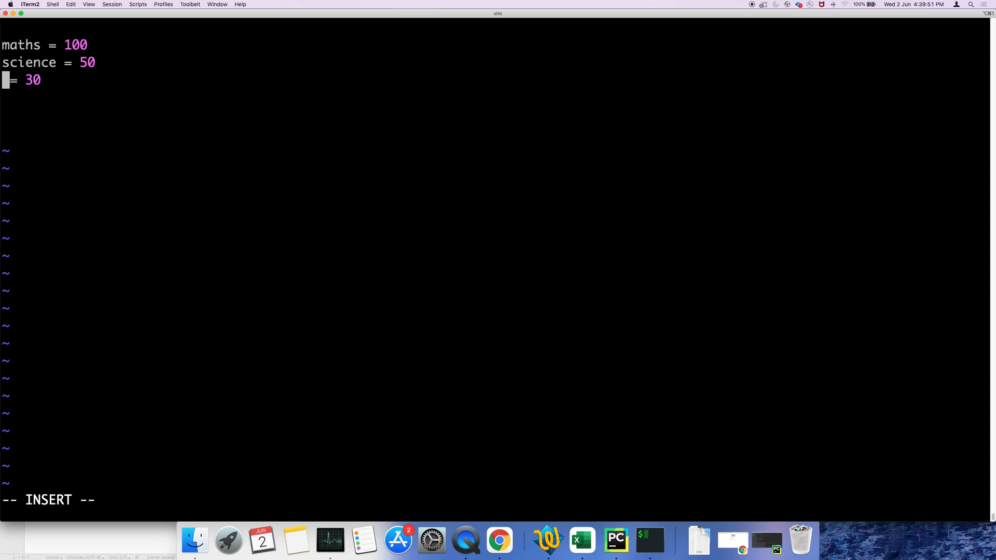
text(soci)
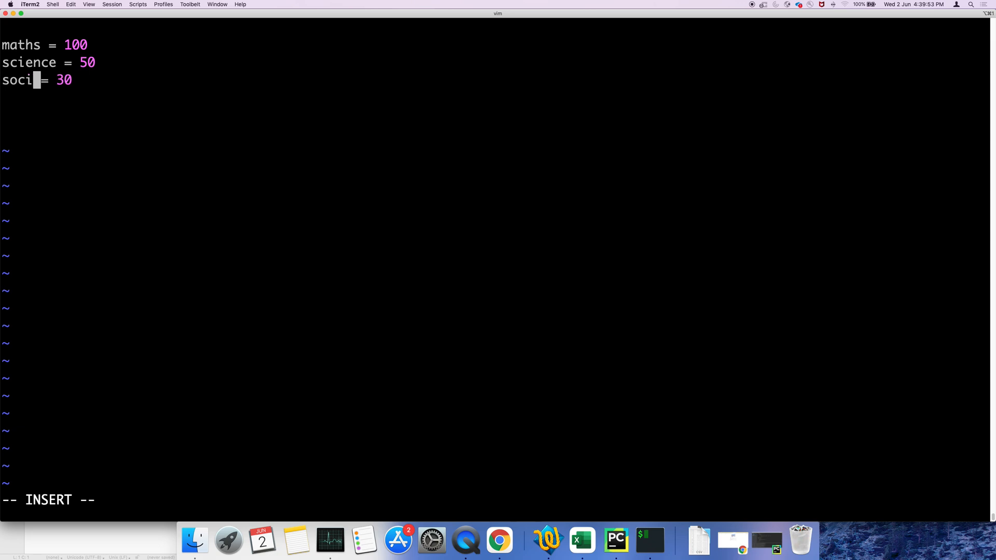
text(al)
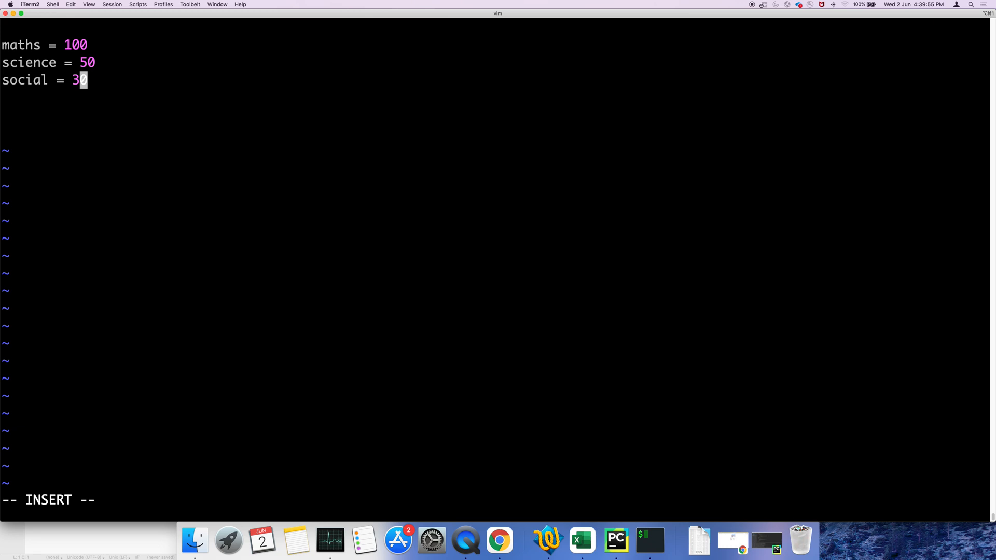
key(backspace)
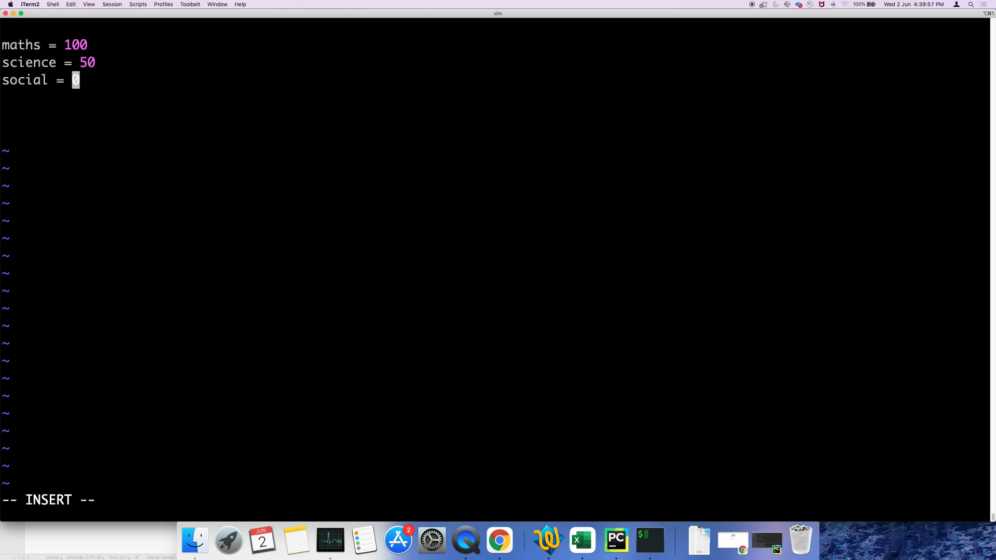
text(8)
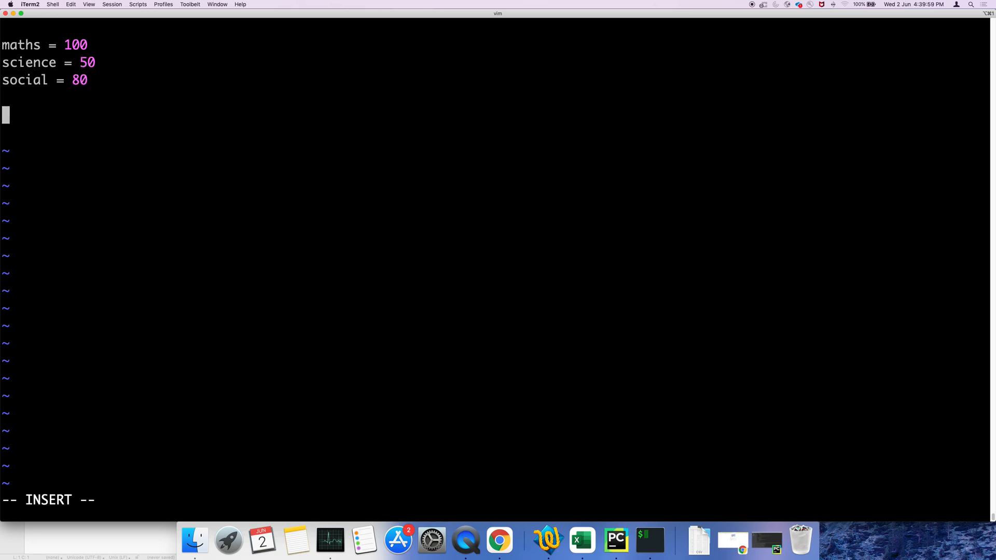
Step: Write if maths > 40 and science > 40 and social > 40
text(if mat)
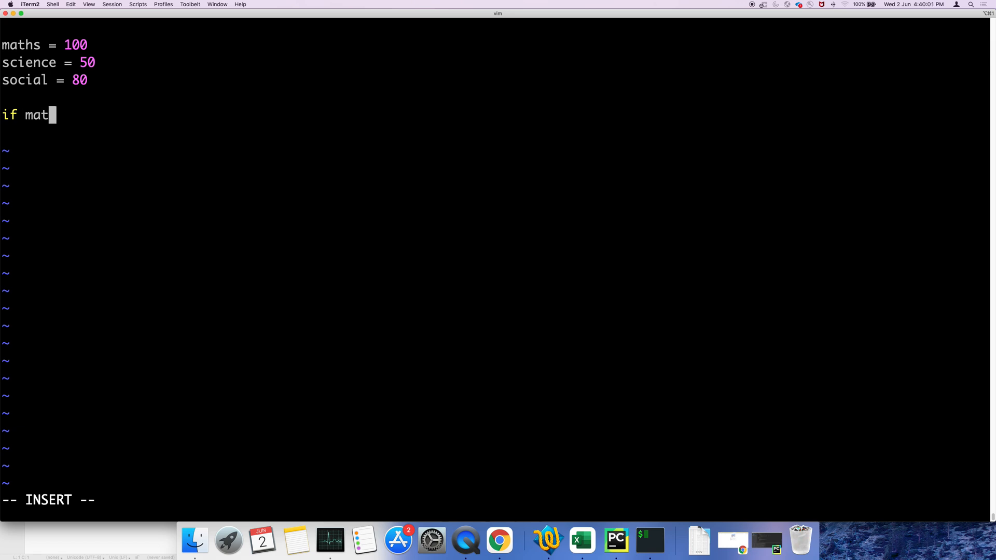
text(hs >)
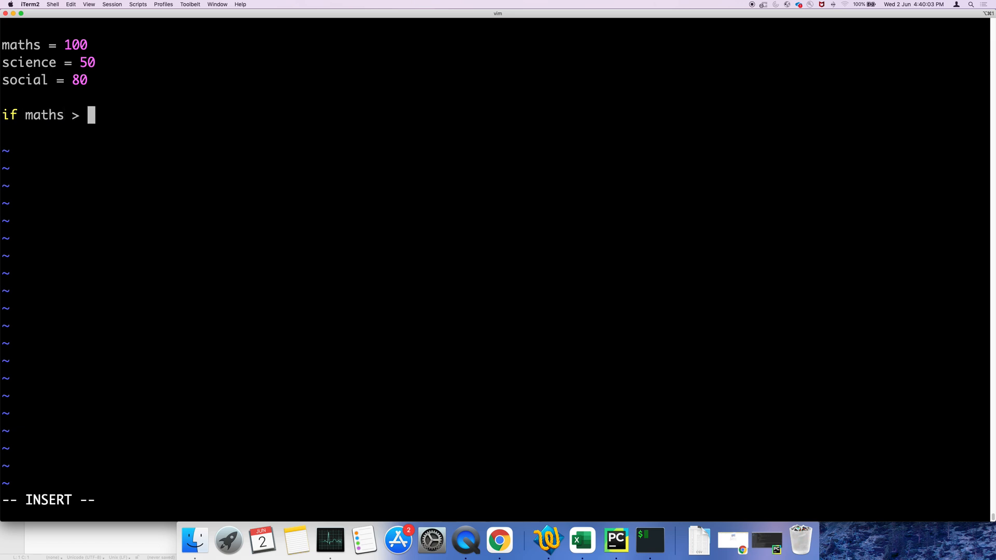
text(40)
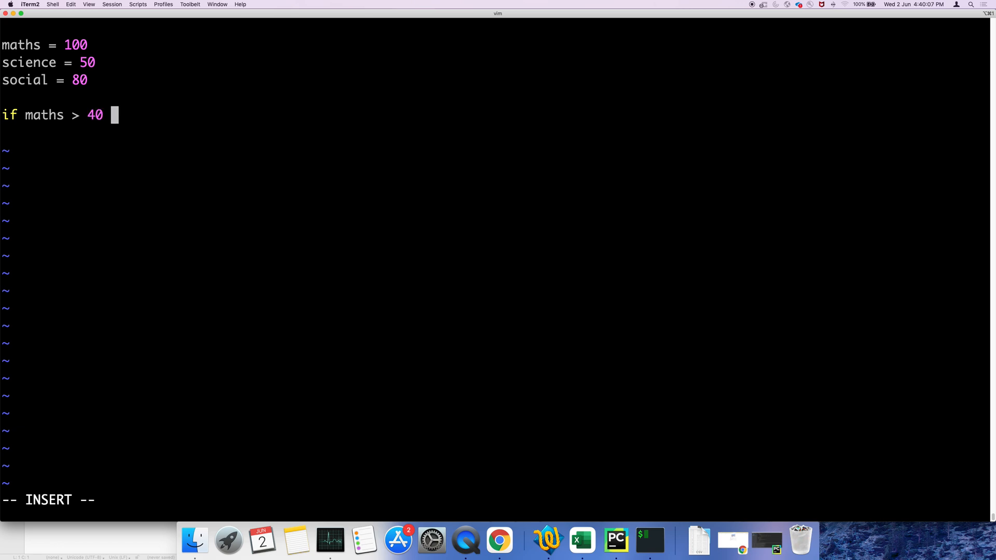
text(and sci)
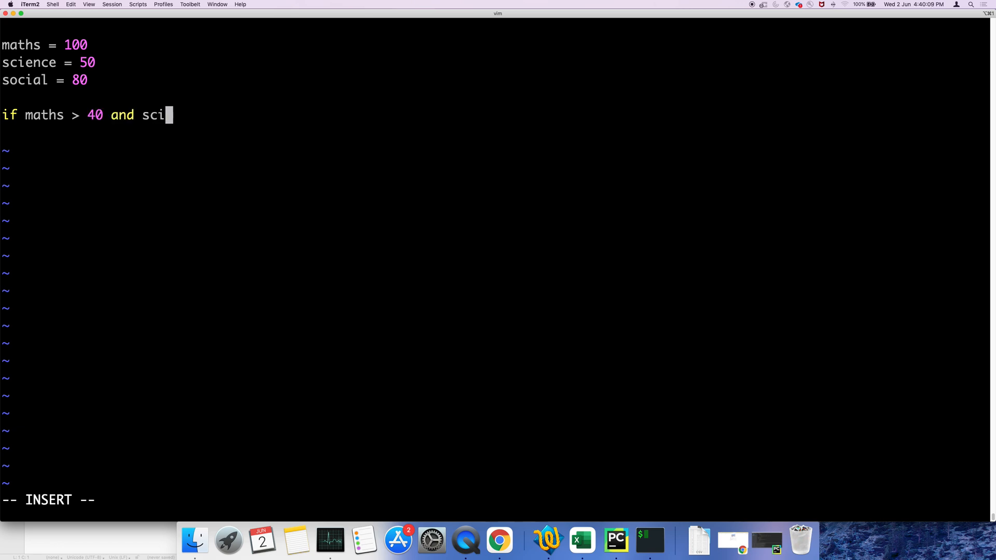
text(ence >)
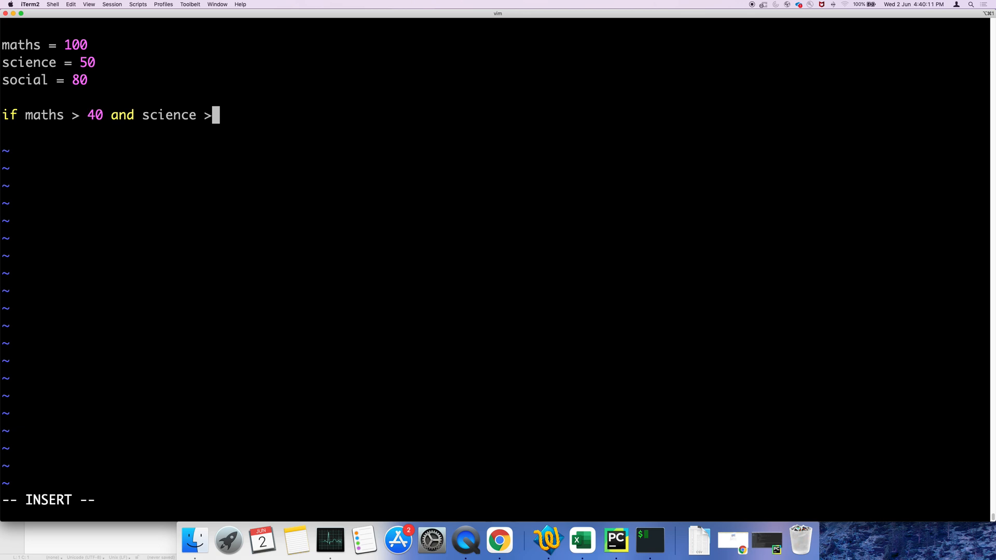
text(40 and)
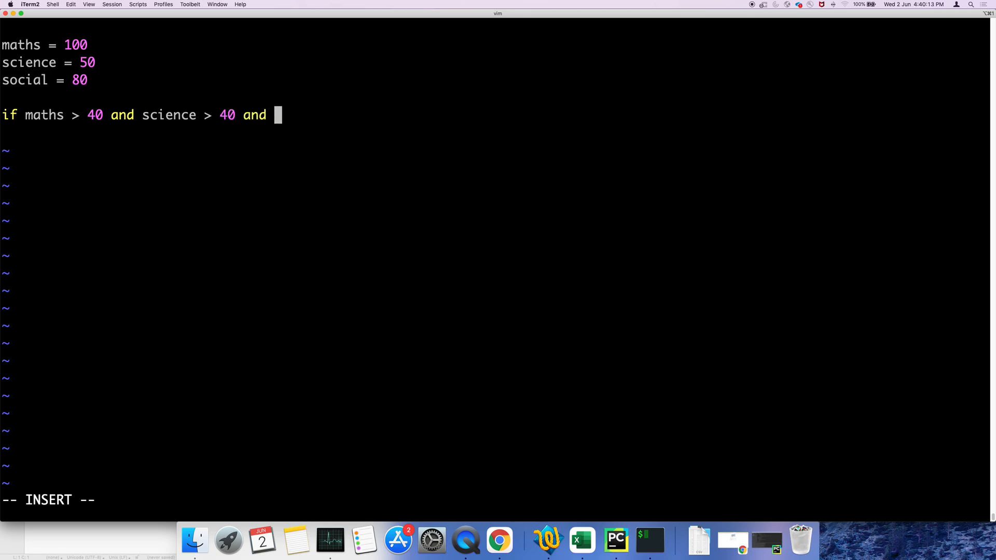
text(social)
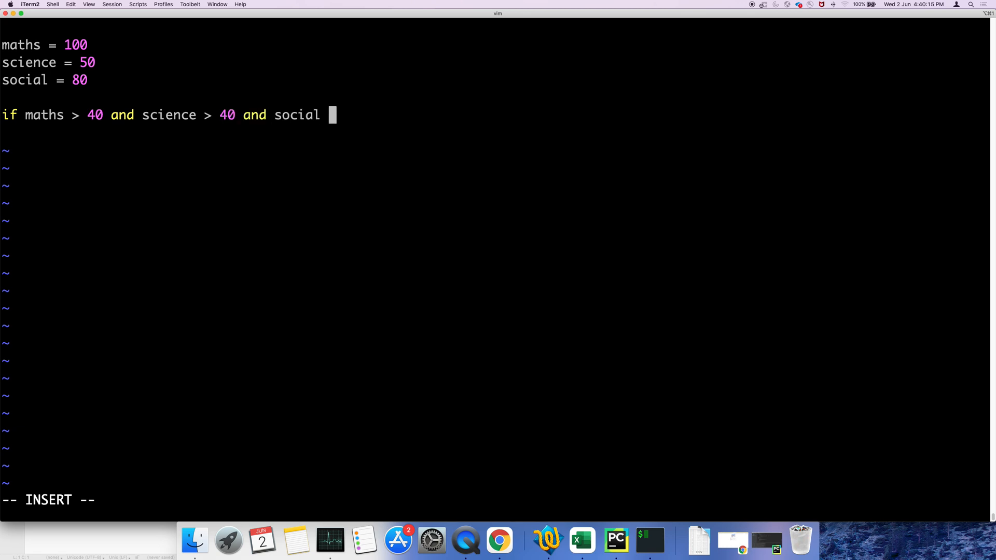
text(> 40:)
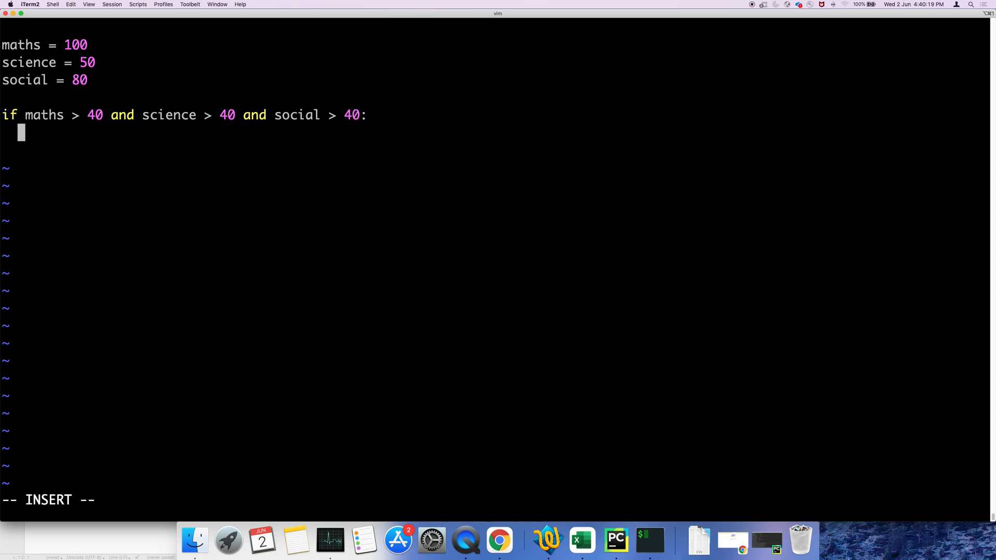
Step: Add print("you are pass...!!!") under the if condition
text(print()
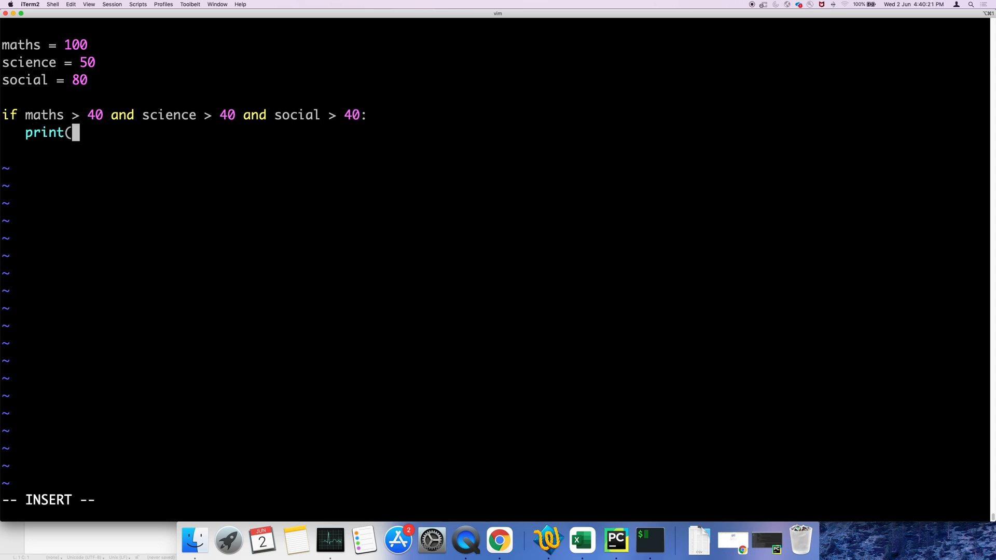
text("you are)
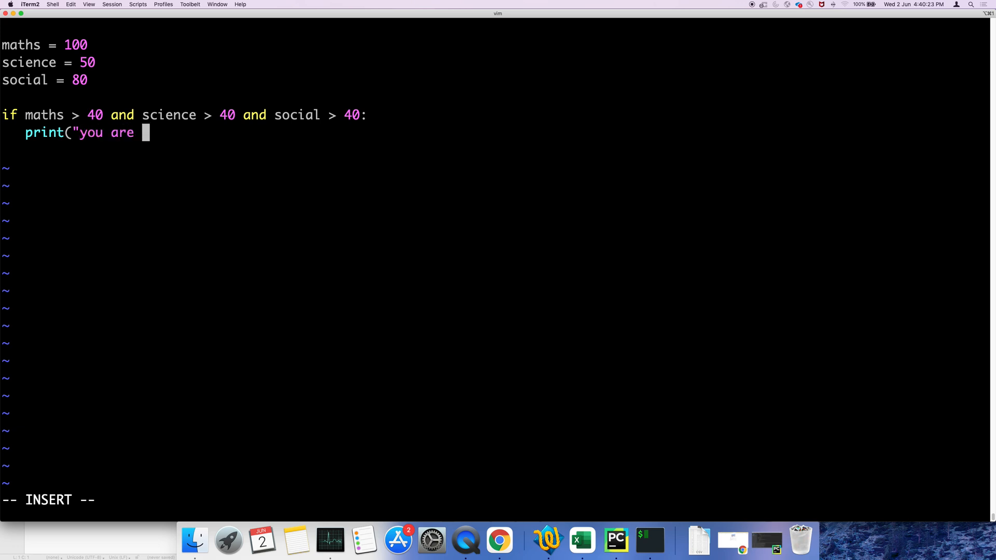
text(pass...!!)
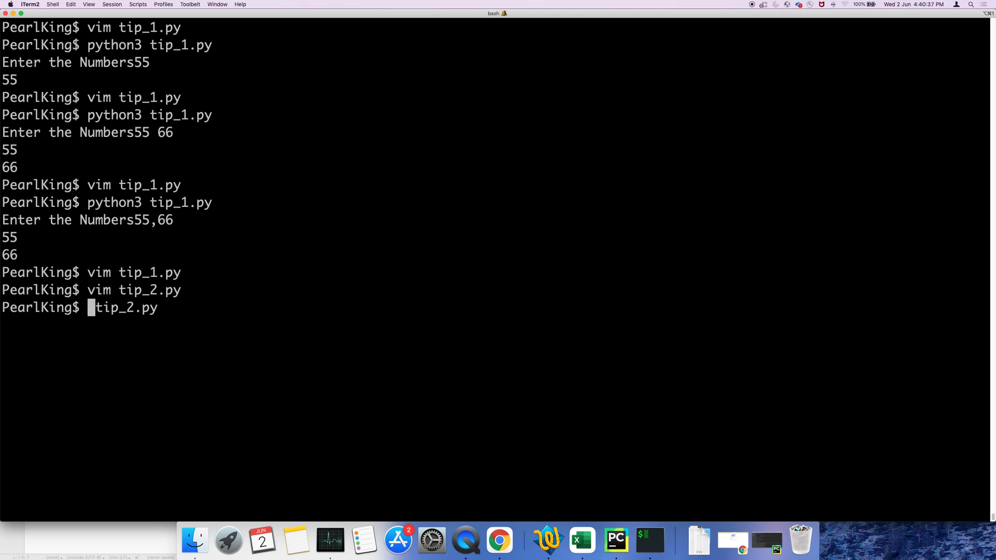
Step: Run python3 tip_2.py, which prints "you are pass...!!!"
text(python3)
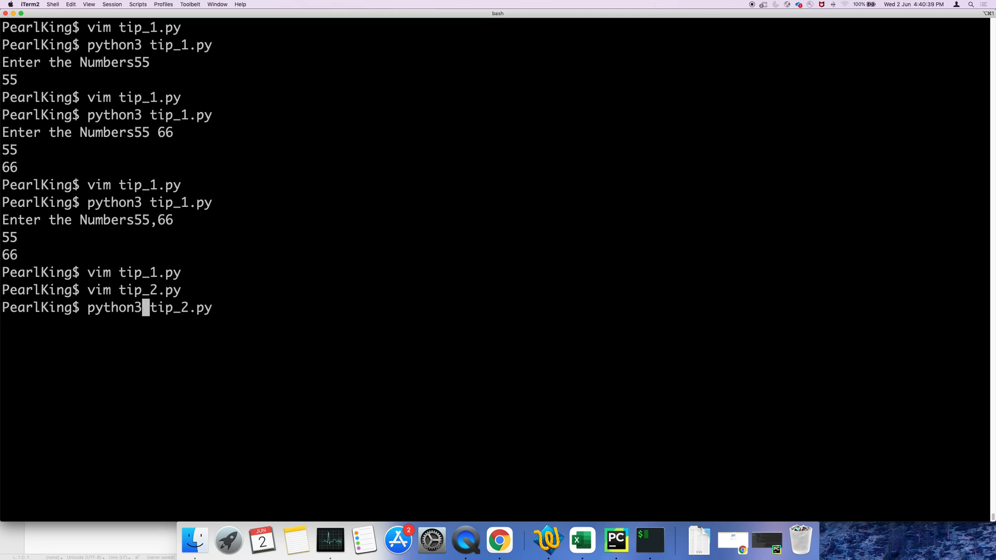
key(Return)
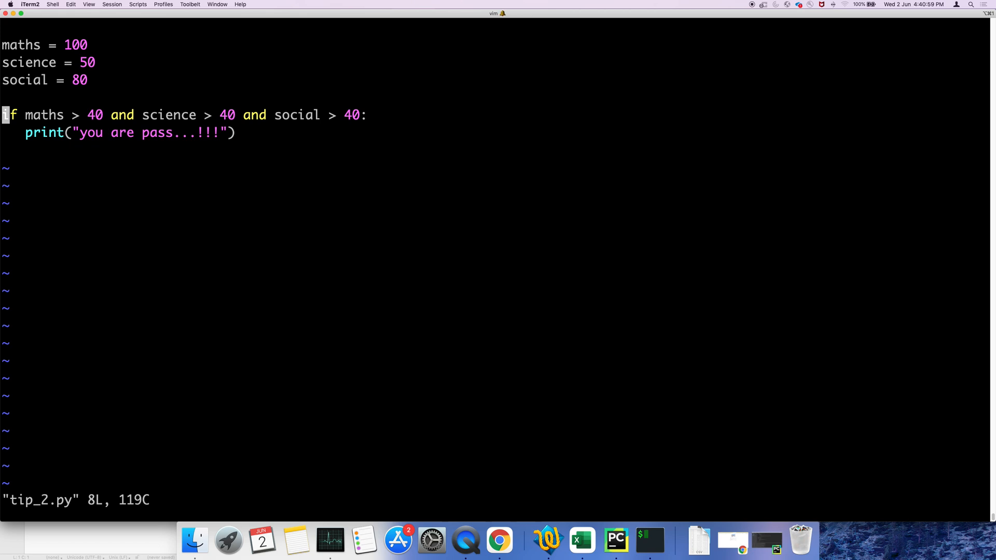
Step: Above the if, write marks = [ maths > 40, science > 40, social > 40 ]
key(i)
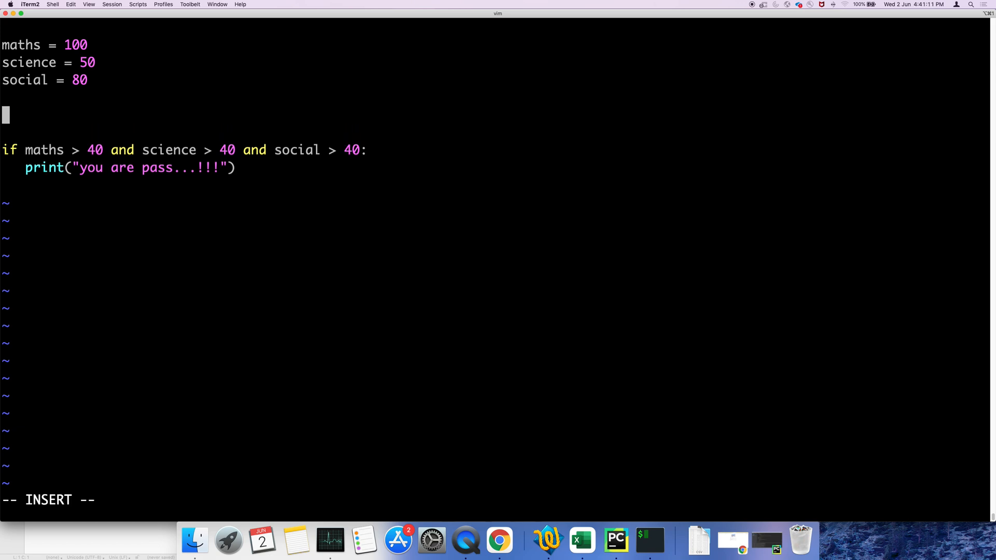
text(mar)
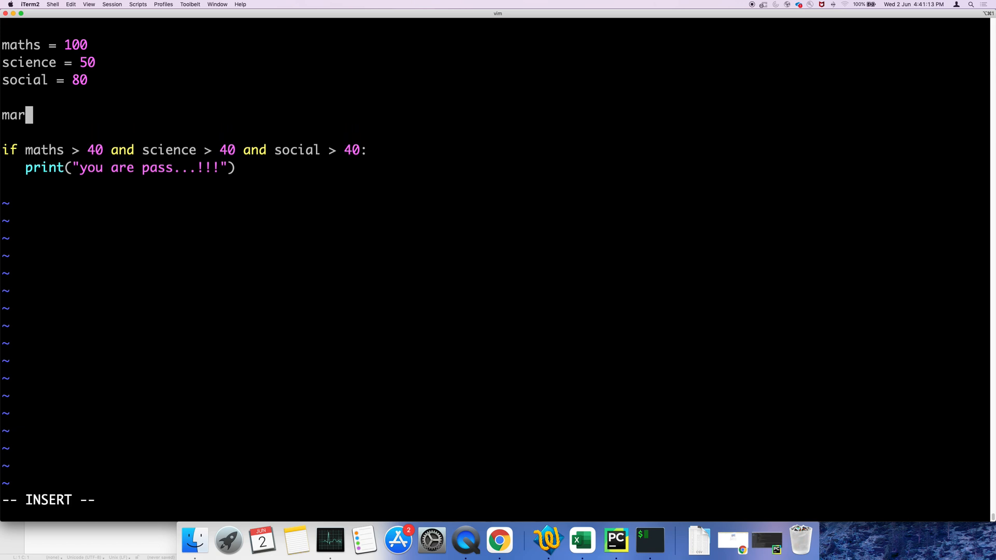
text(ks = [ maths > 40,)
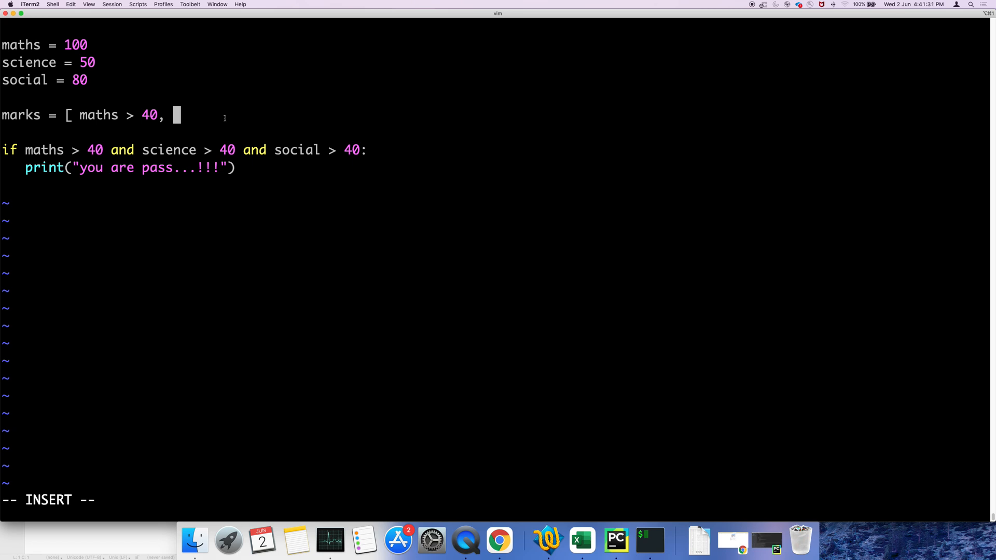
text(science > 40,)
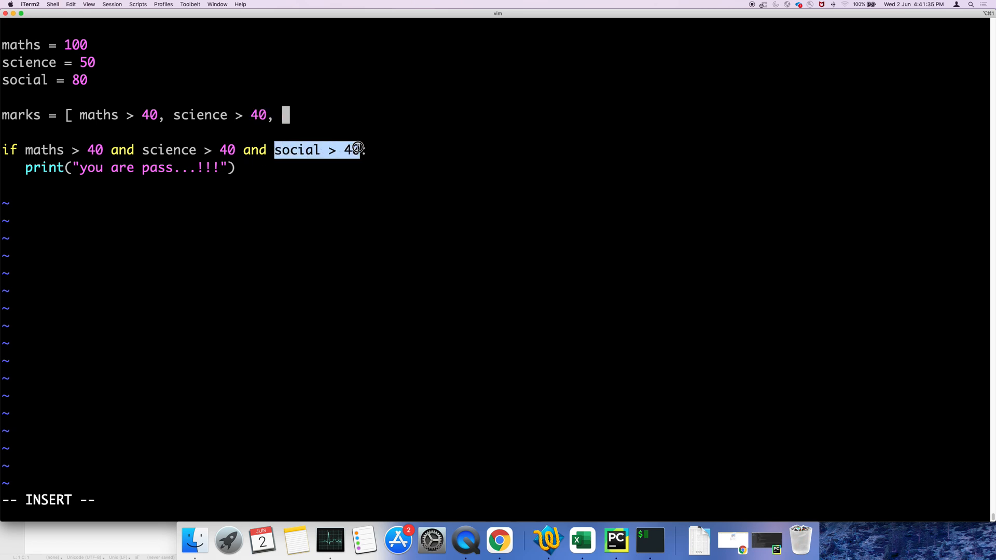
text(social > 40)
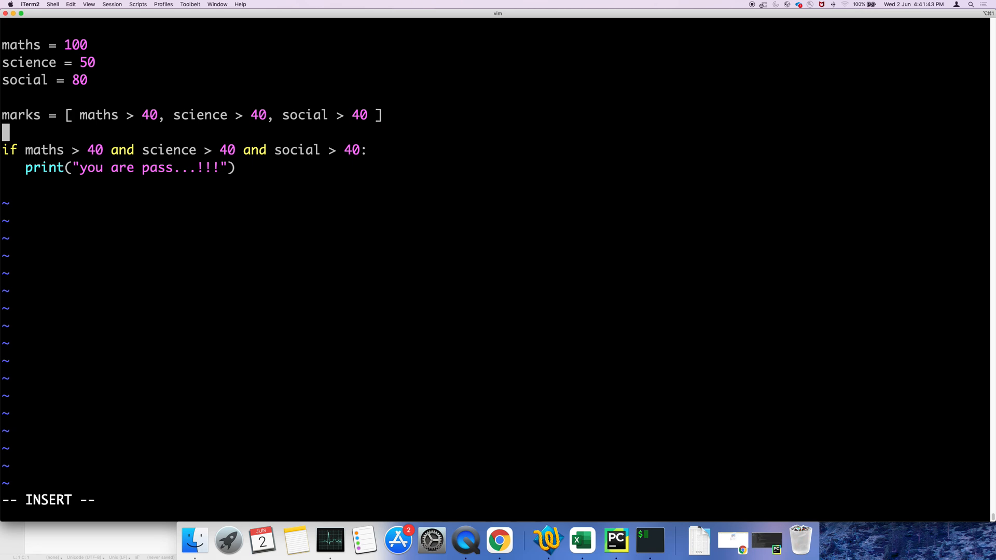
Step: Replace the and-chained conditions so the line reads if all(marks):
key(Escape)
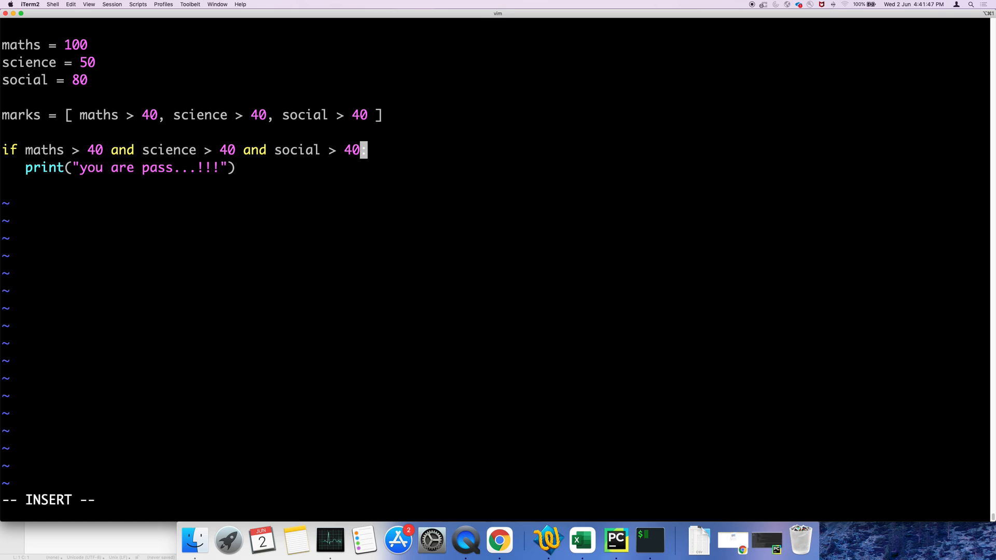
key(BackSpace)
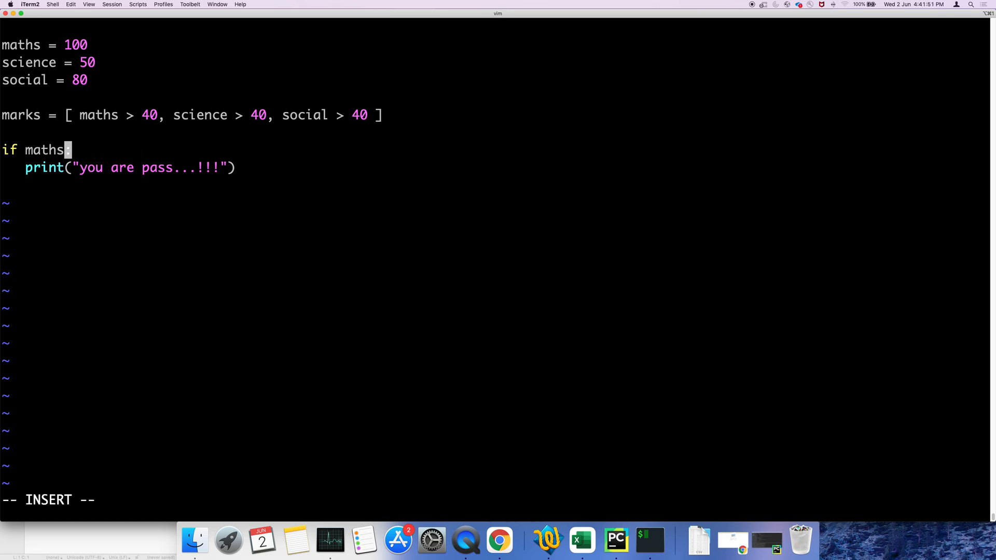
text(all)
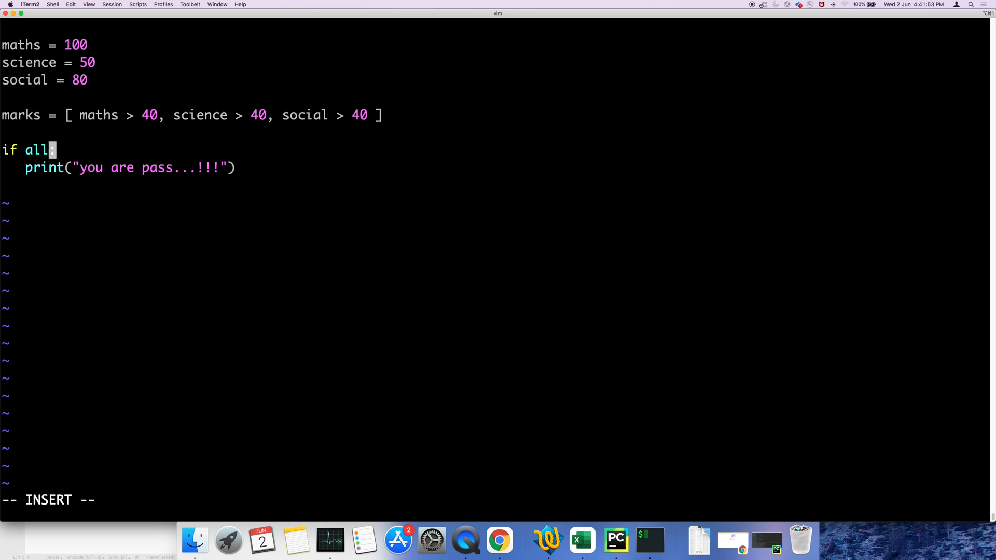
text((mar)
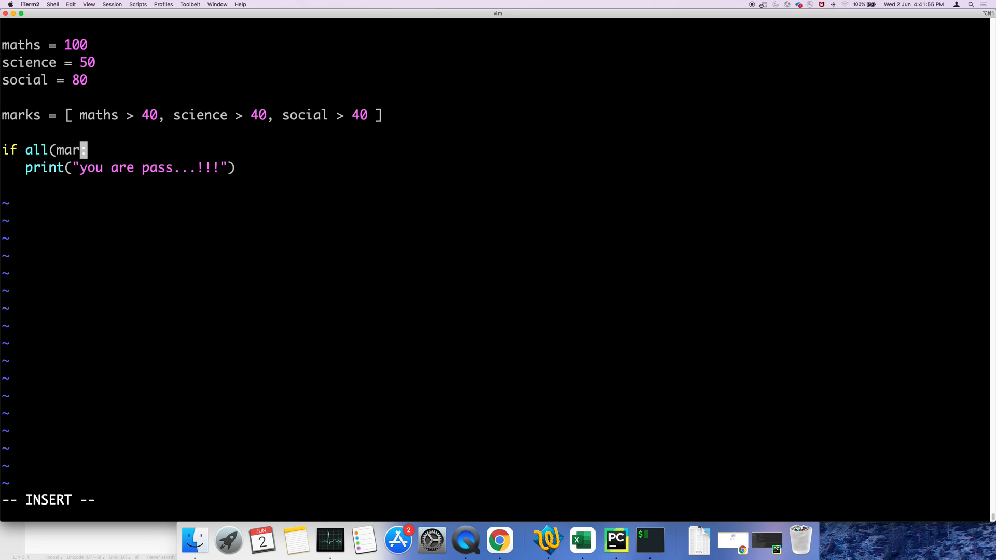
text(ks):)
text(python3 tip_2.py)
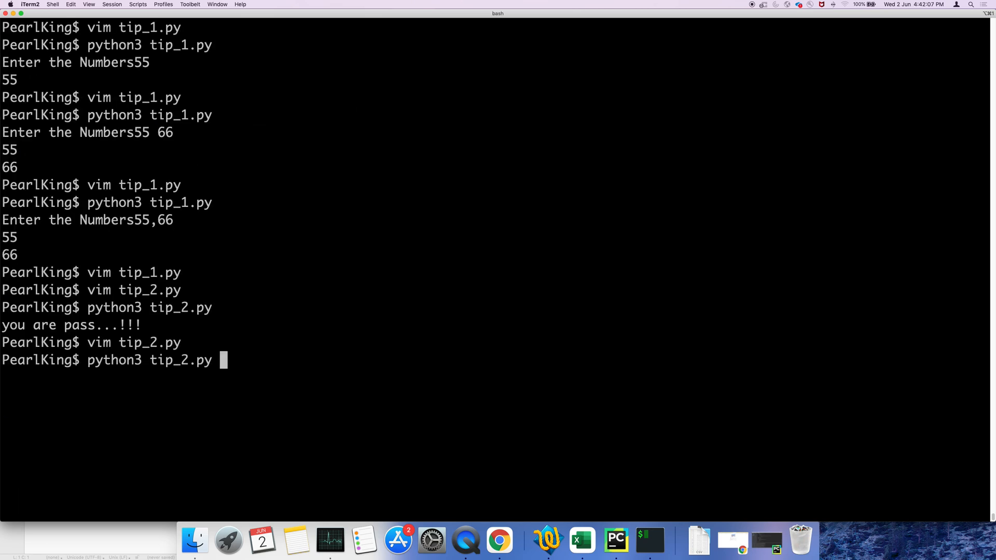
Step: Run python3 tip_2.py, printing 'you are pass...!!!', then prepare vim tip_2.py
key(Return)
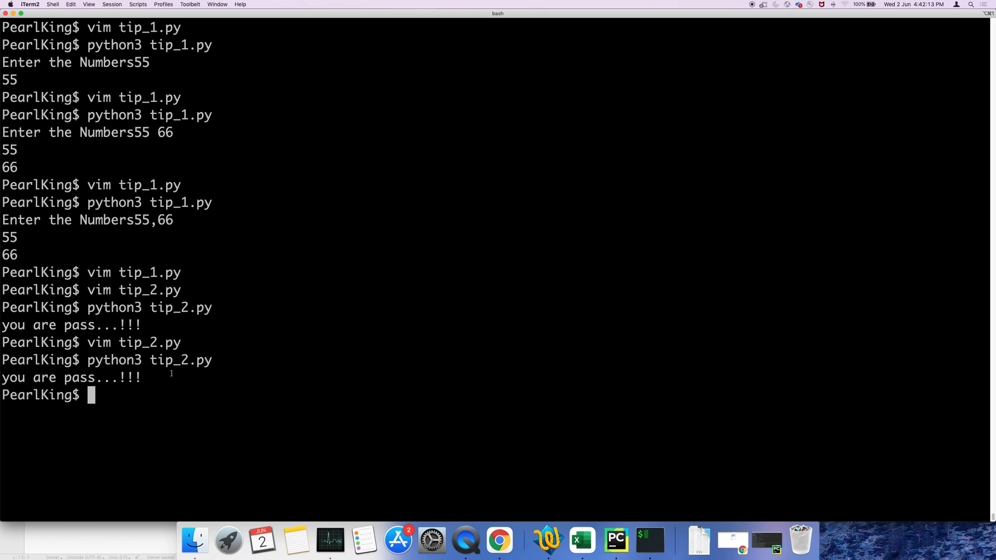
text(vim tip_2.py)
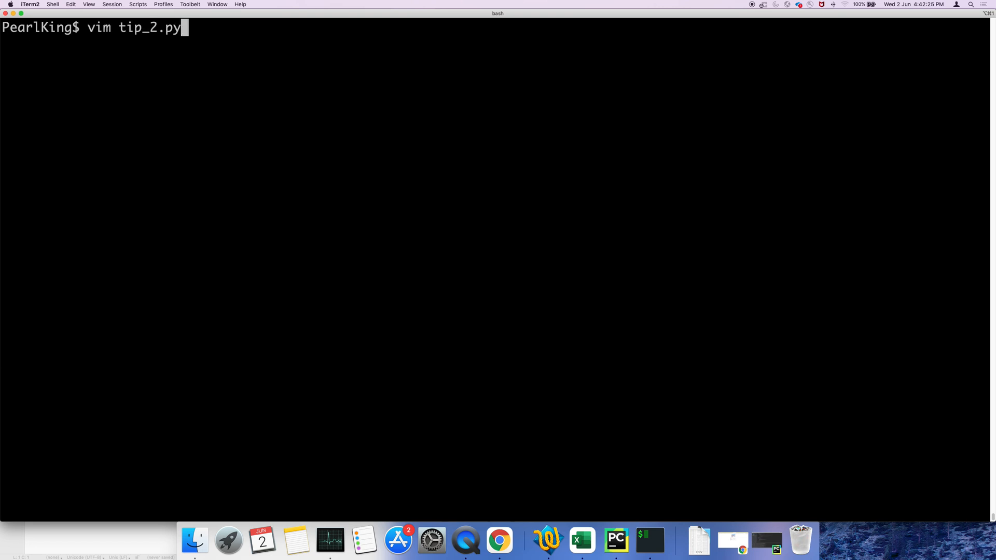
Step: Start a new tip_3.py in vim and enter maths = 100 and science = 50
key(BackSpace)
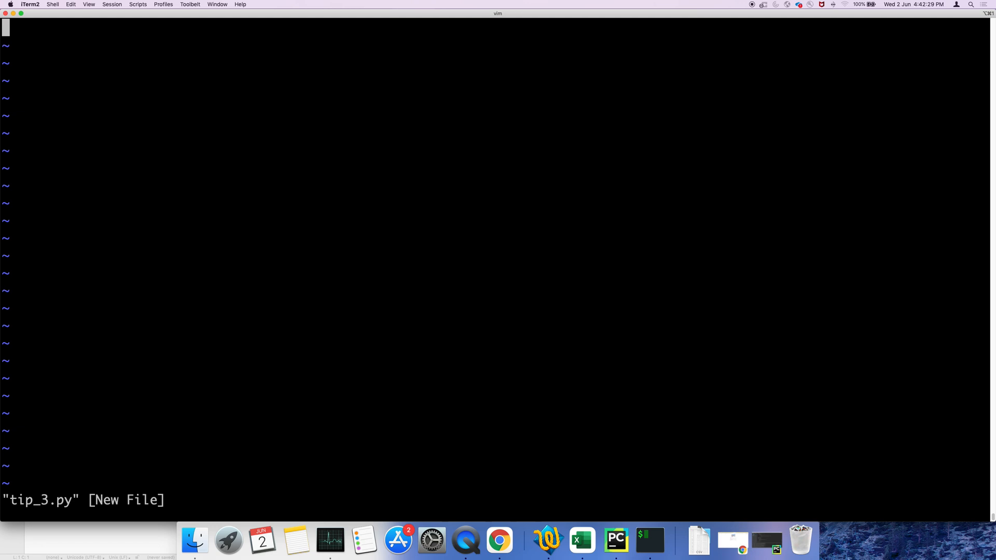
key(i)
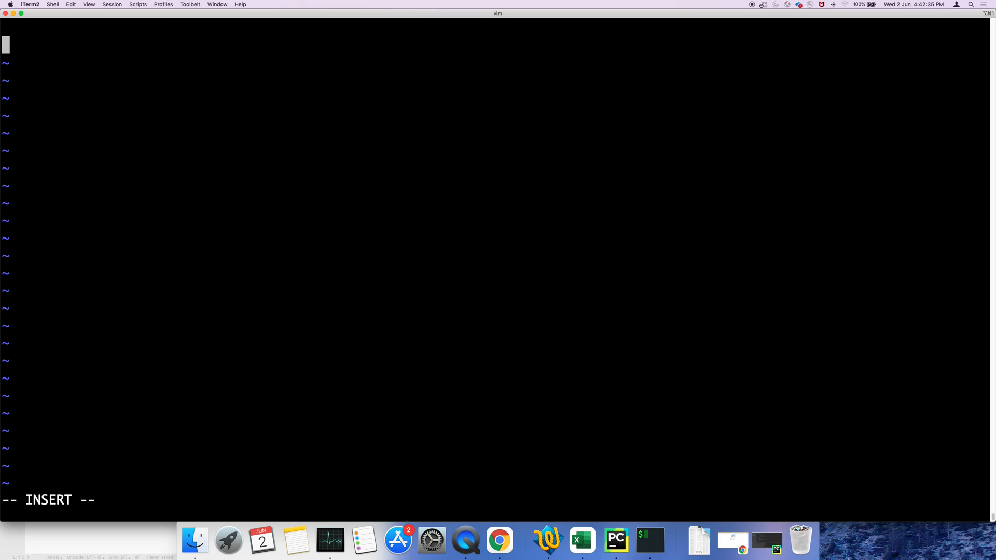
text(maths)
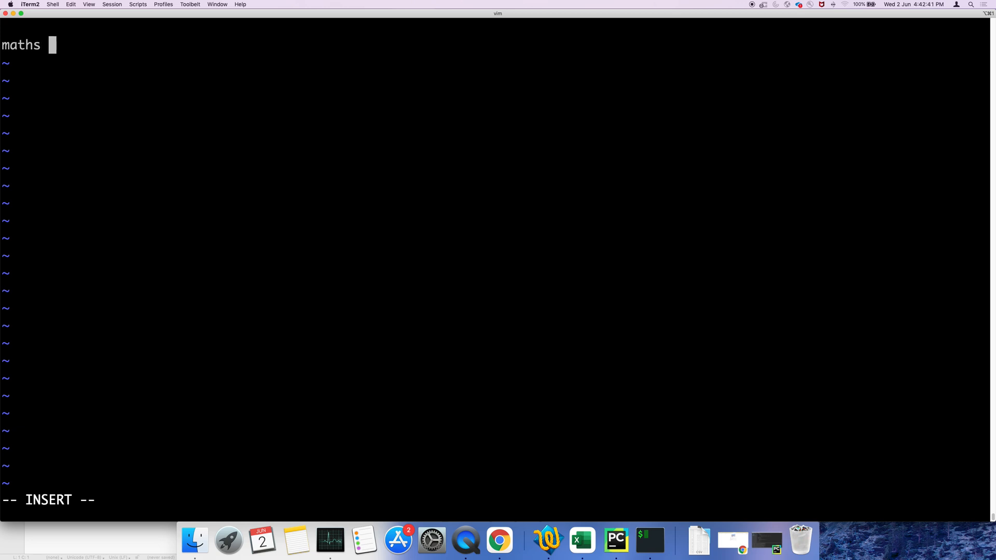
text(= 100)
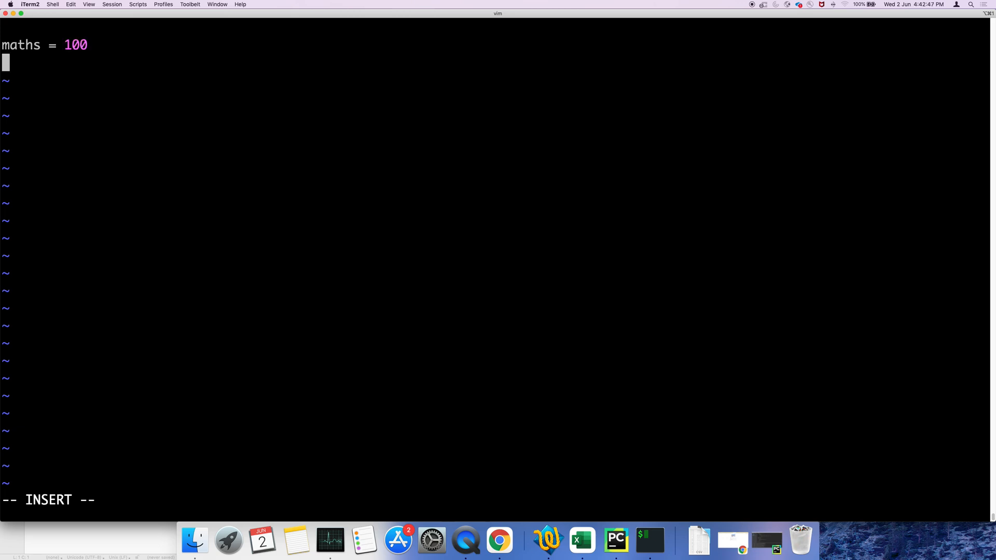
text(science =)
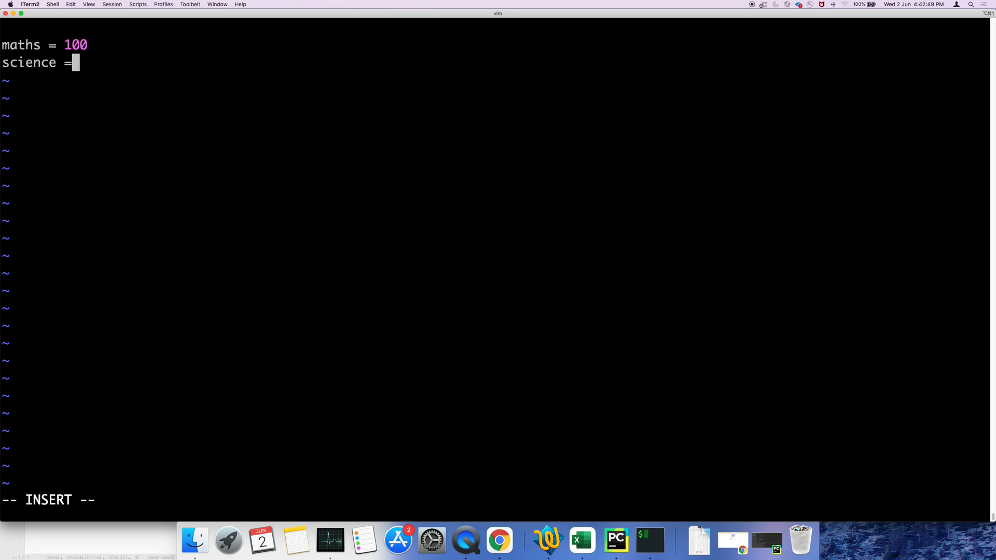
text(50)
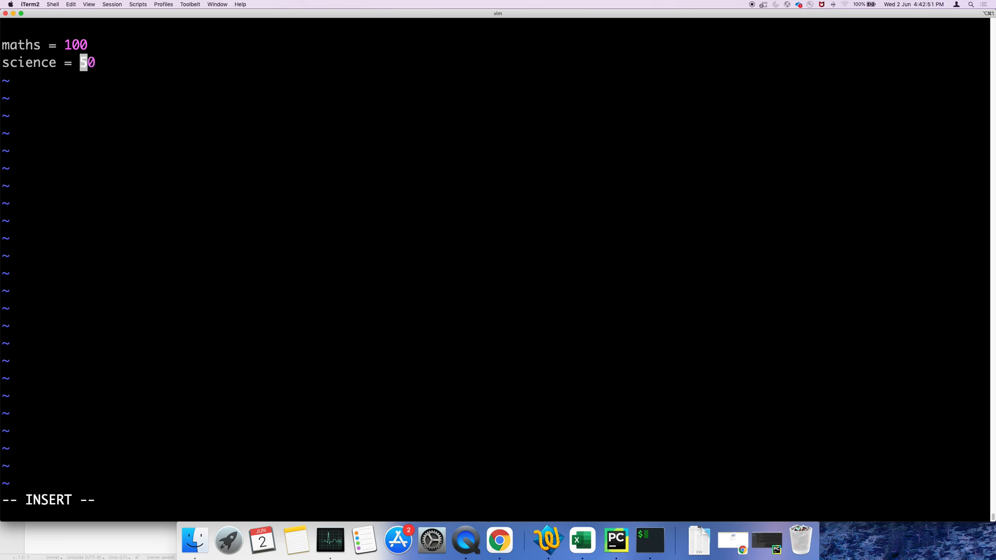
Step: Add a third variable set to 30, renaming it from social to sports
text(soci)
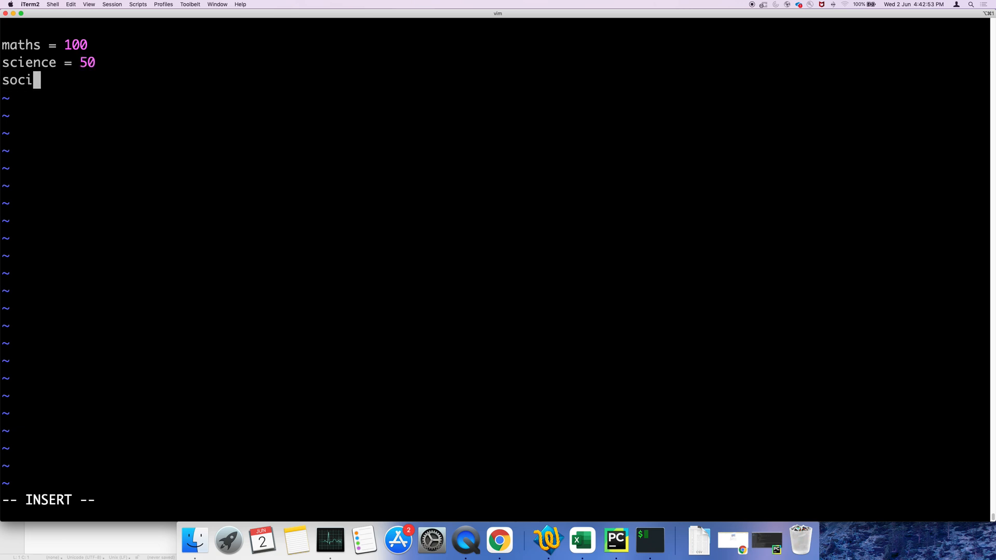
text(al = 30)
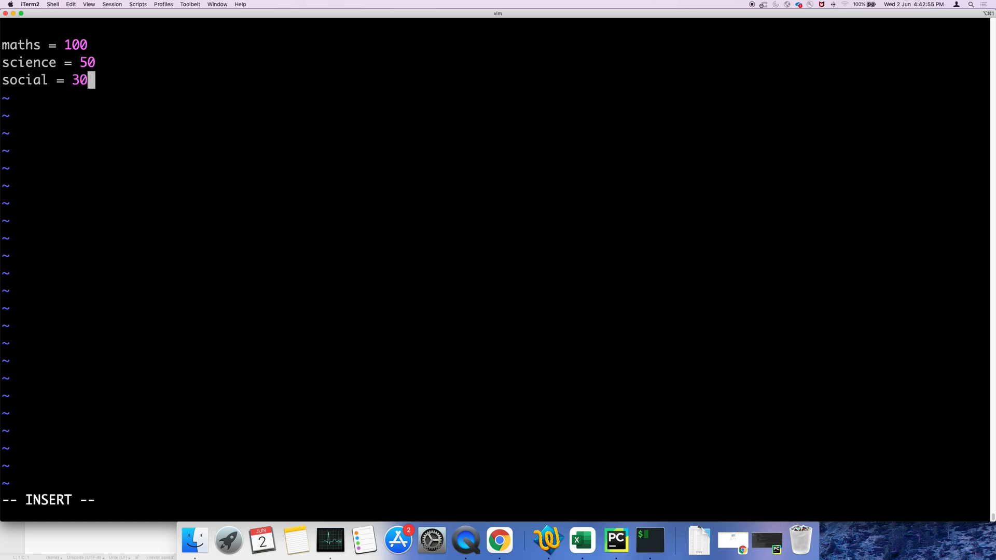
key(Left)
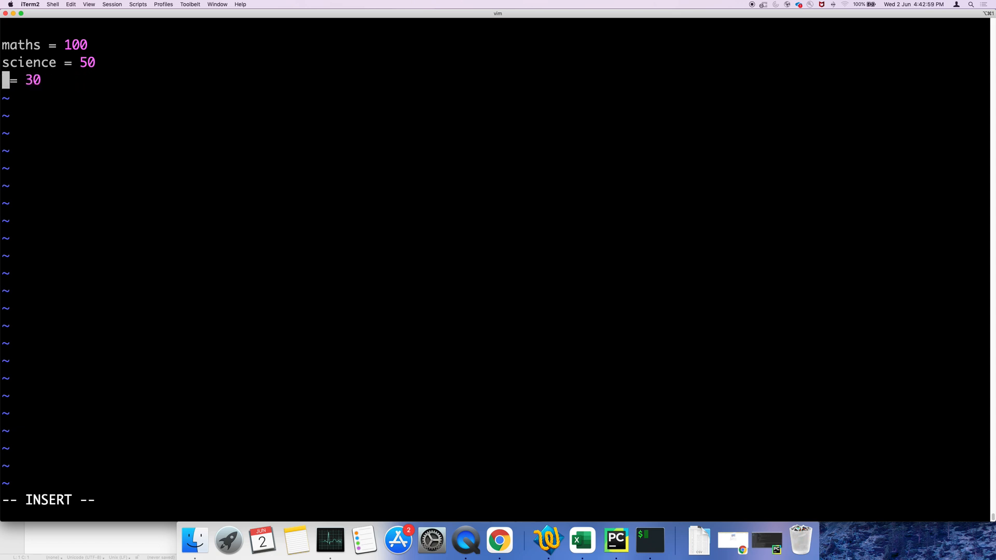
text(sport)
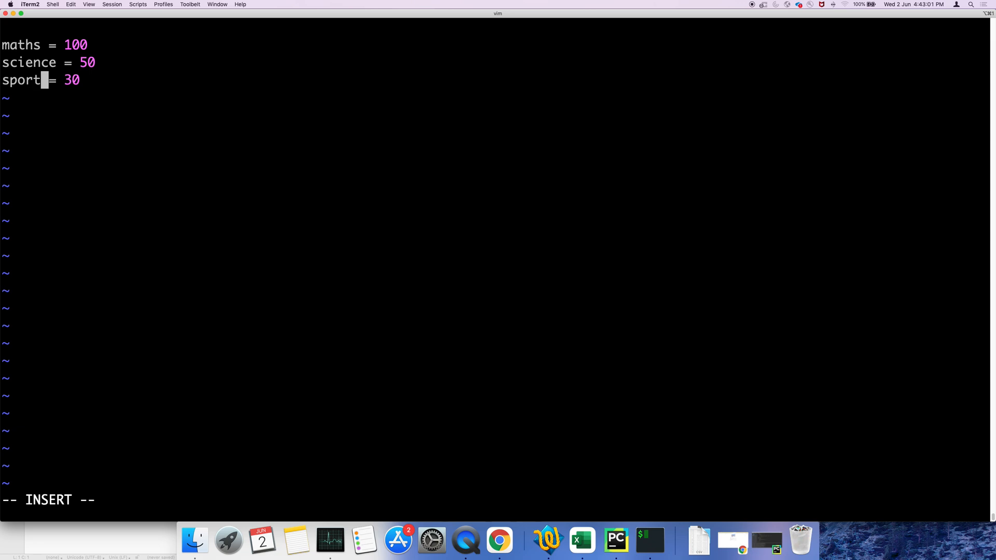
text(s)
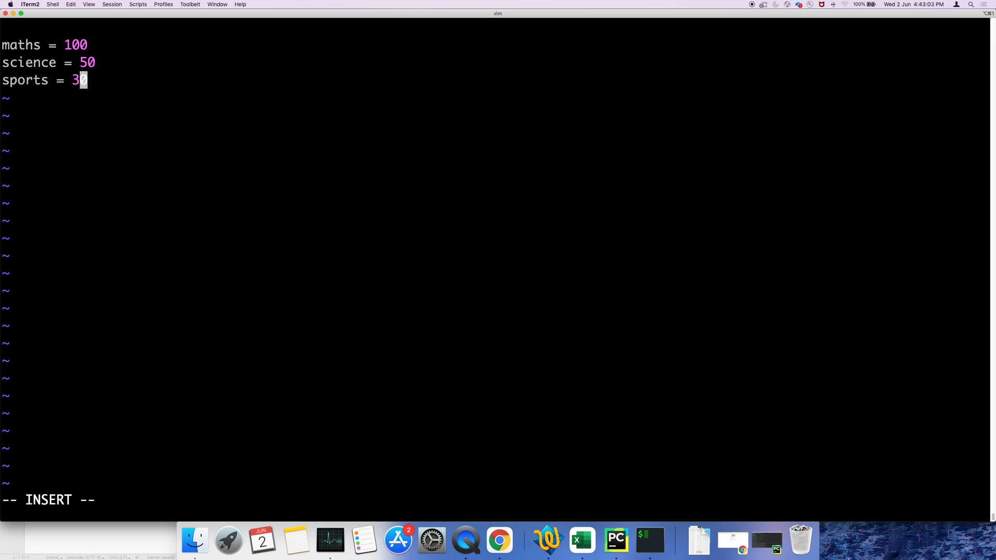
Step: Write the if line checking maths > 40 or science > 40 or sports over 40
text(if)
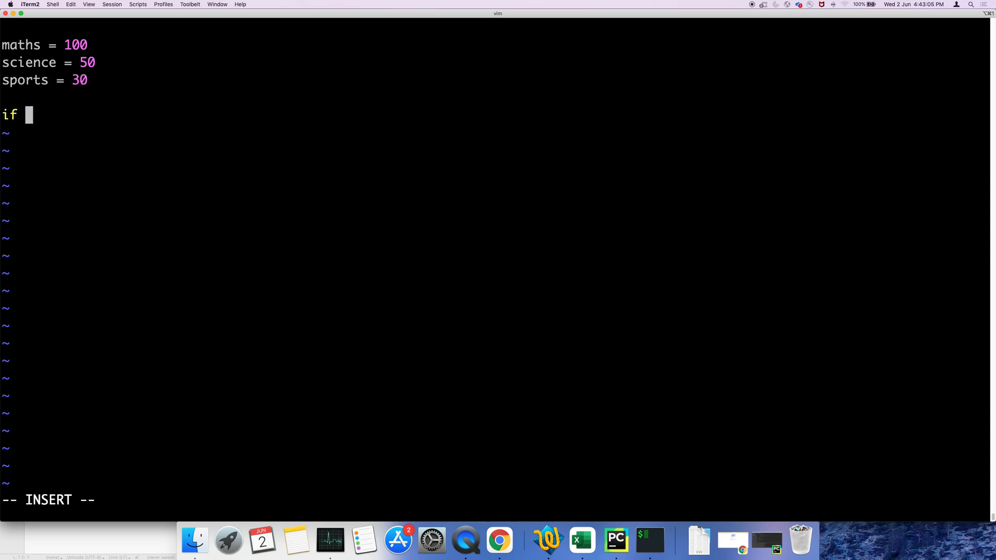
text(mat)
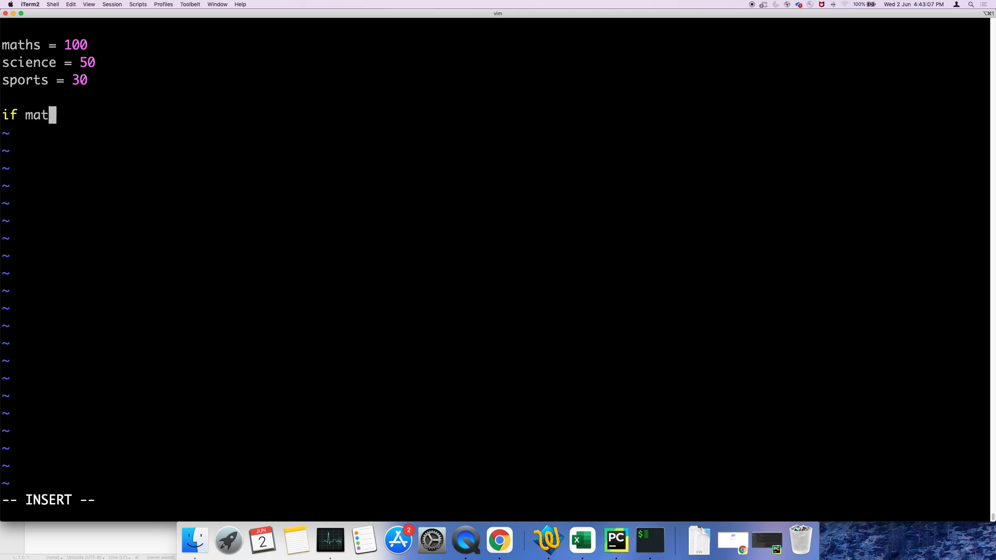
text(hs >)
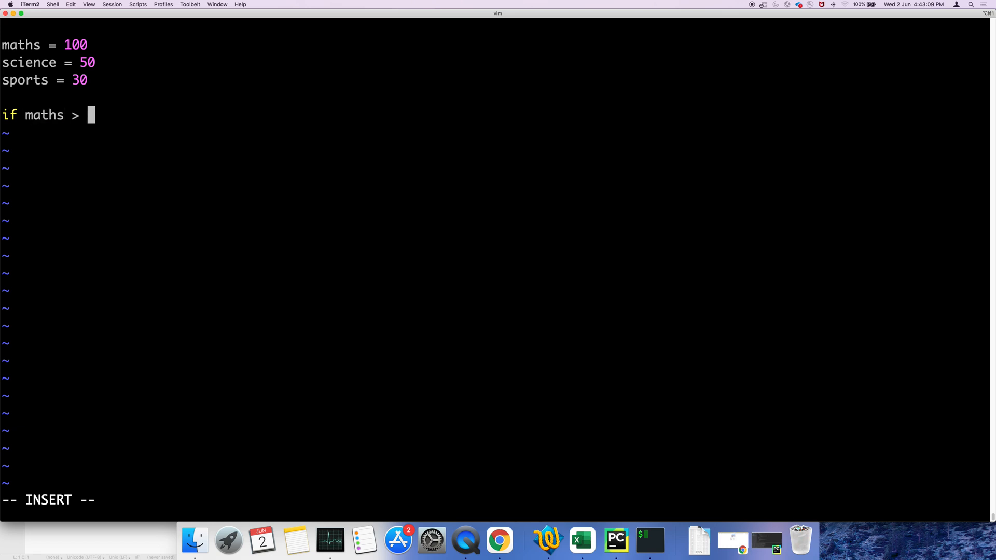
text(40 or)
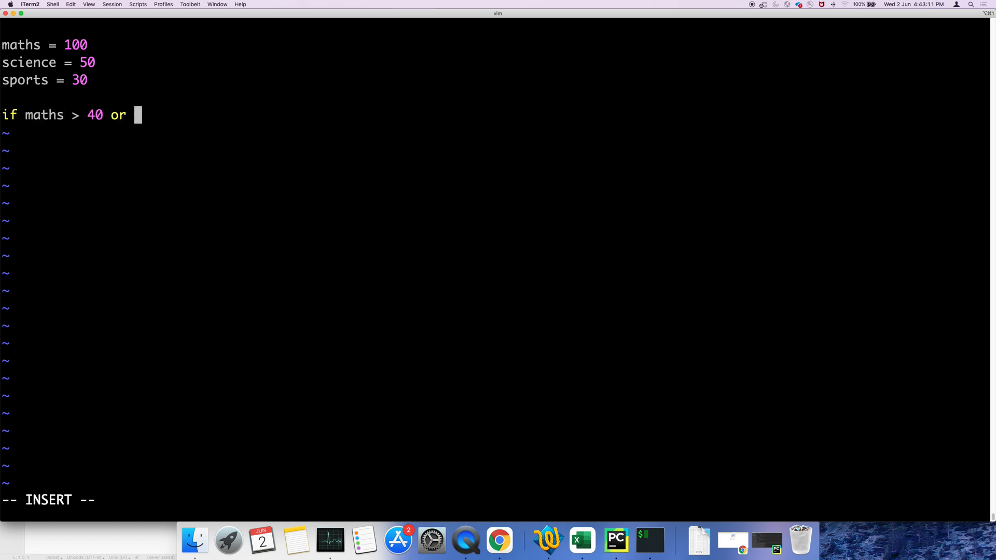
text(science)
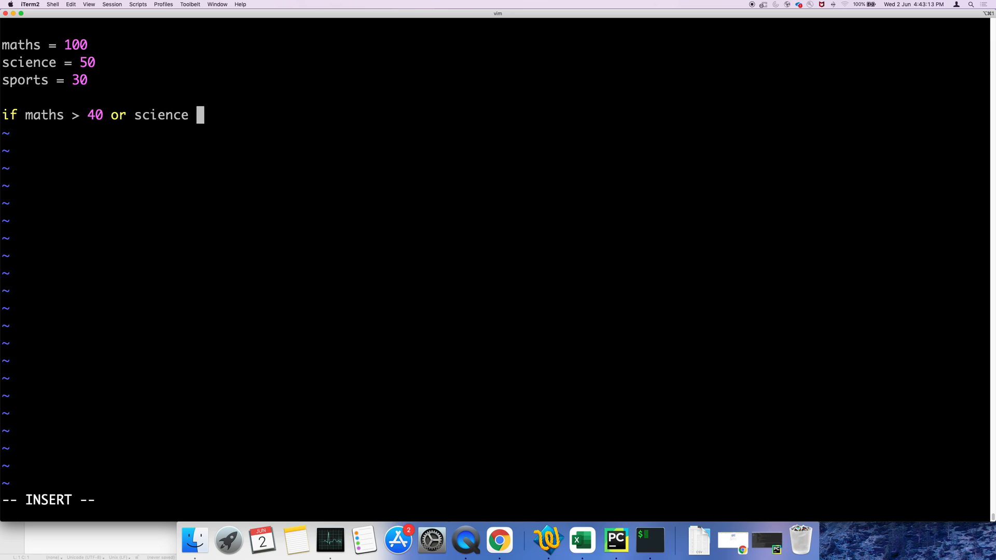
text(> 40 o)
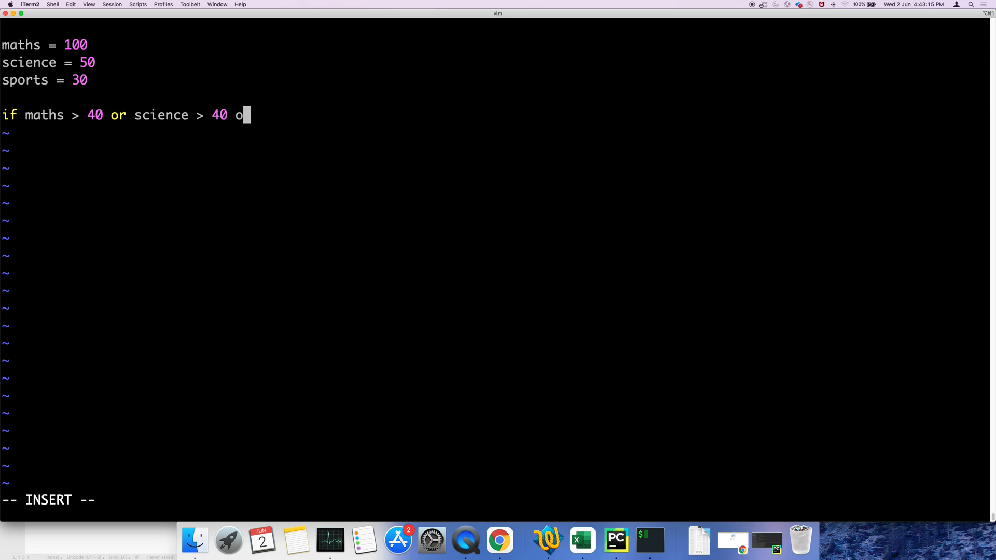
text(r sports > 40:)
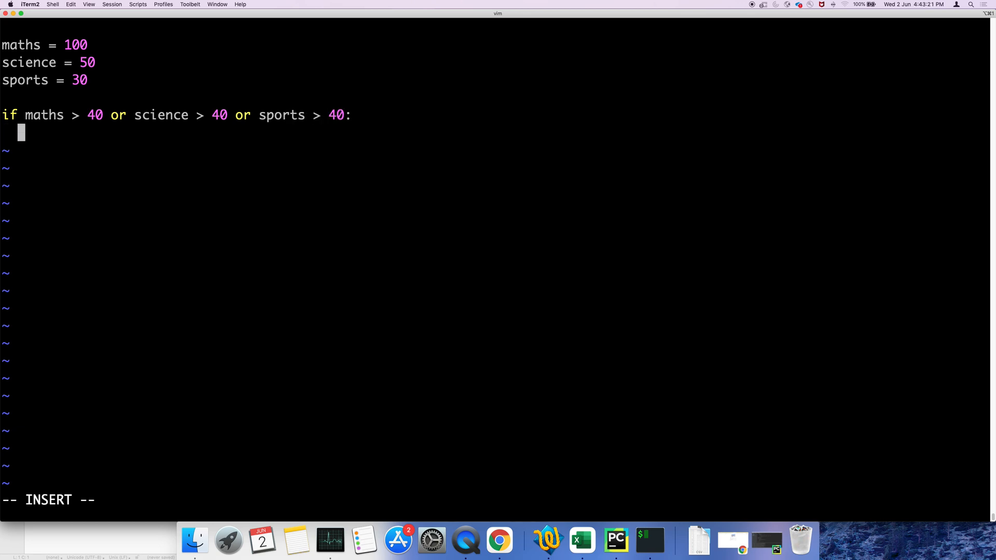
Step: Add the indented print("you are pass...!!!") line and save-quit with :wq!
text(print()
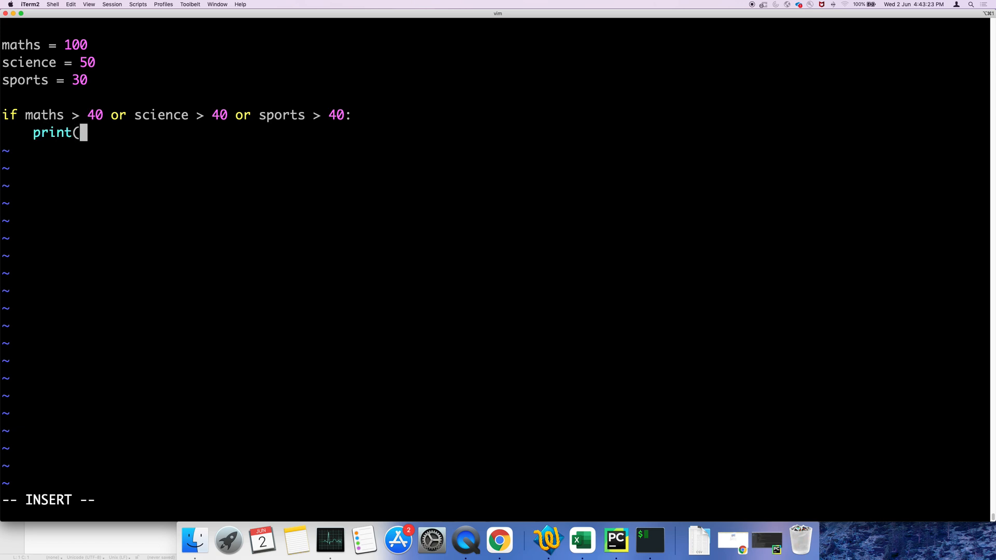
text(")
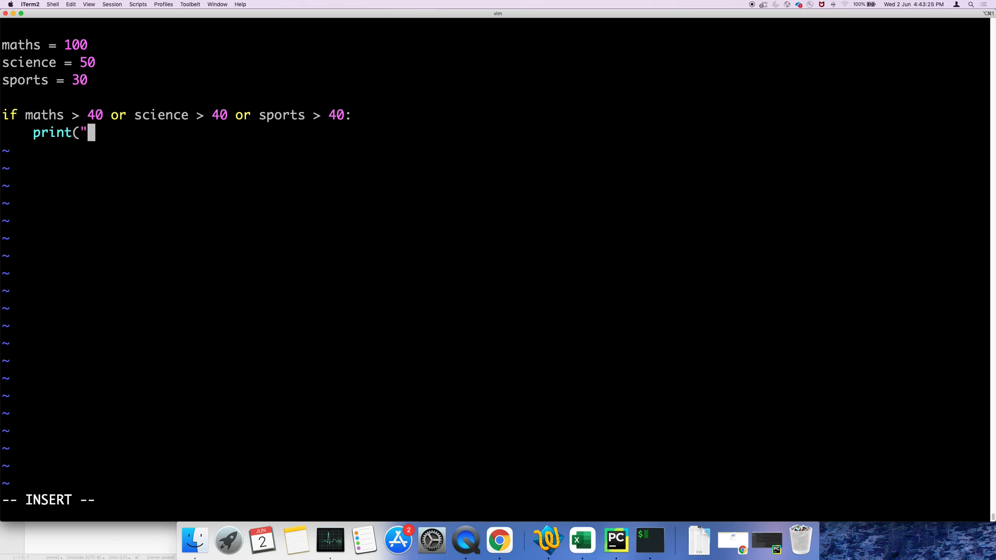
text(you are pass)
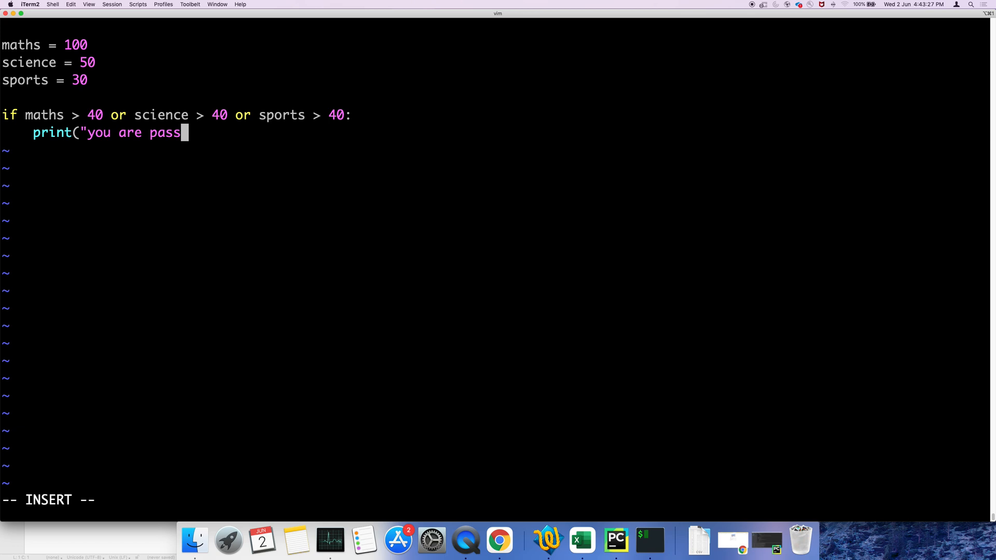
text(...!!!)
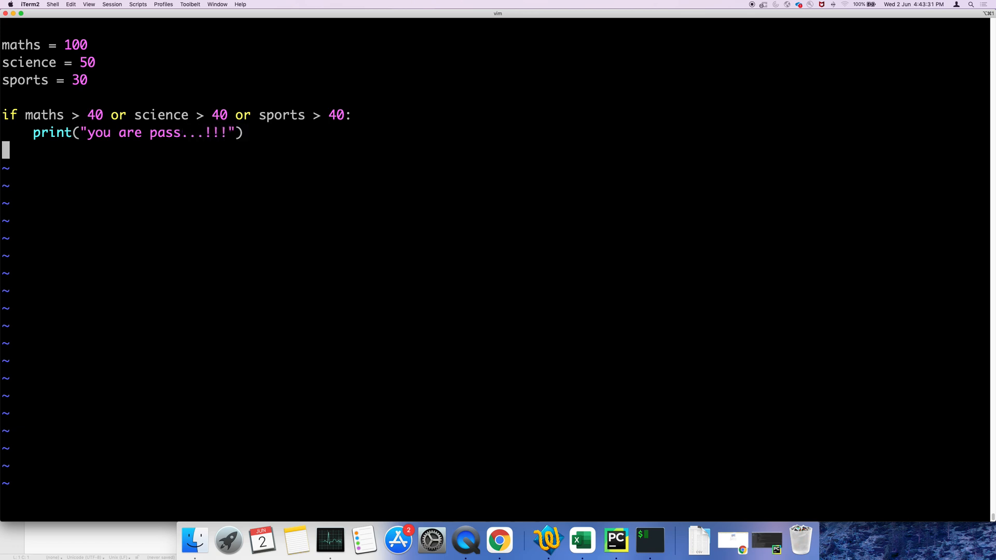
text(:wq!)
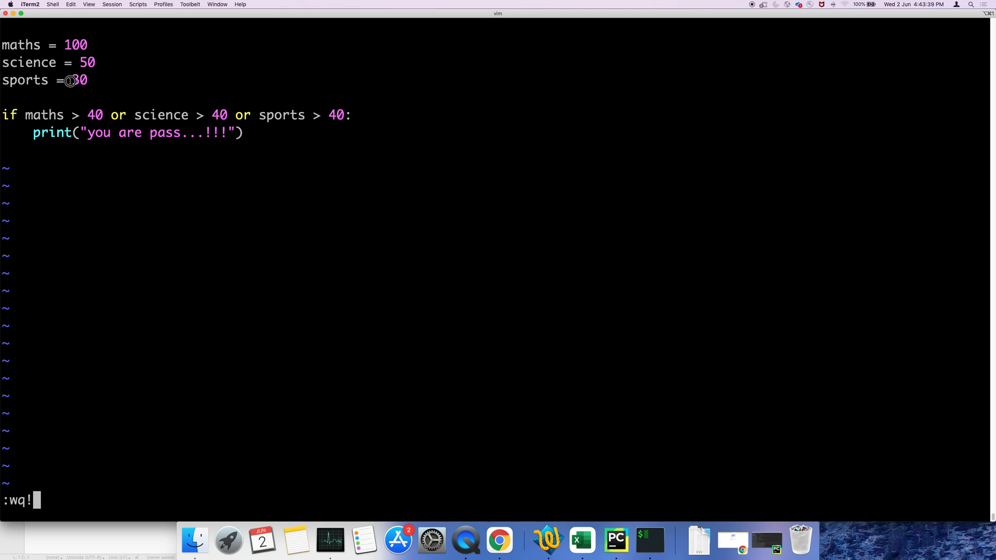
mouse_move(189, 148)
text(pyt)
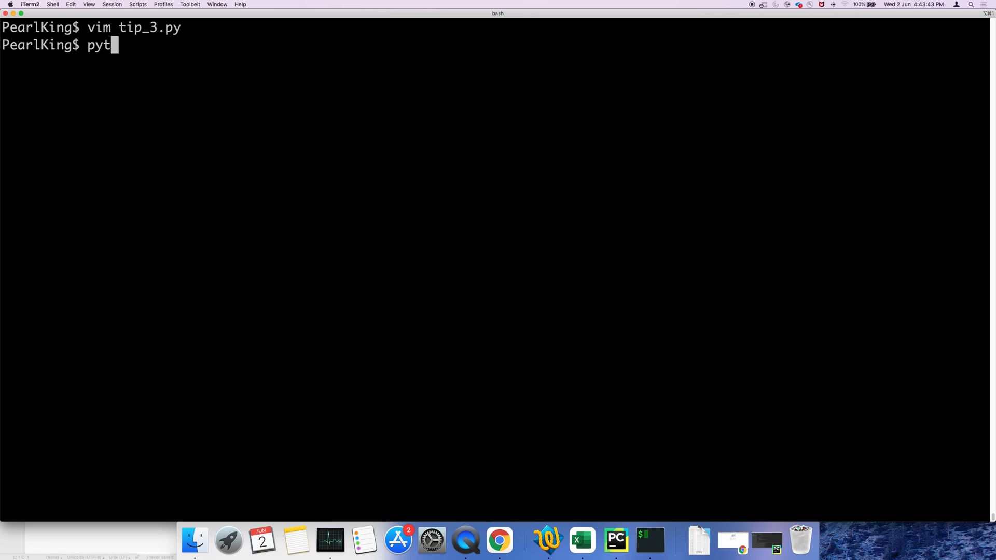
Step: Run python3 tip_3.py, printing 'you are pass...!!!', then reopen it with vim tip_3.py
text(hon3)
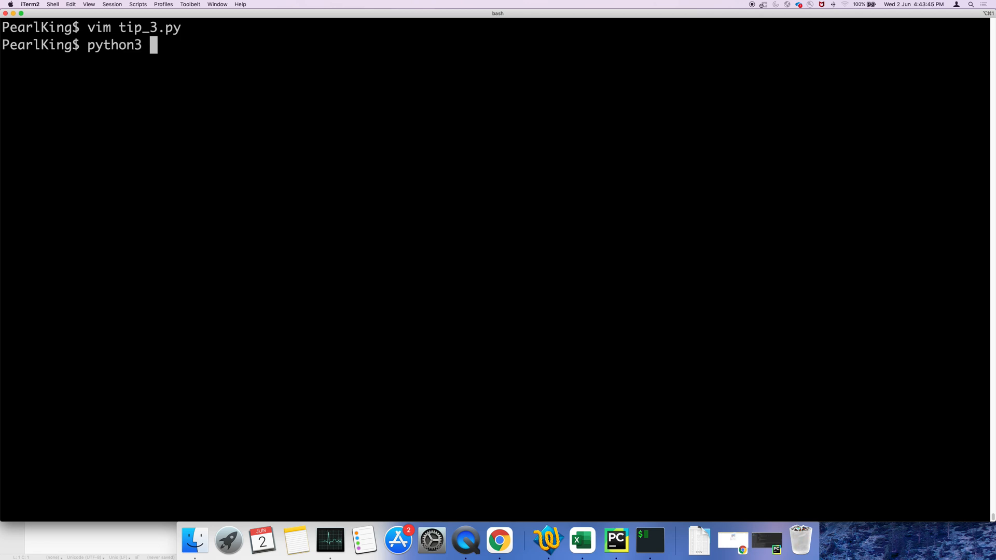
text(tip)
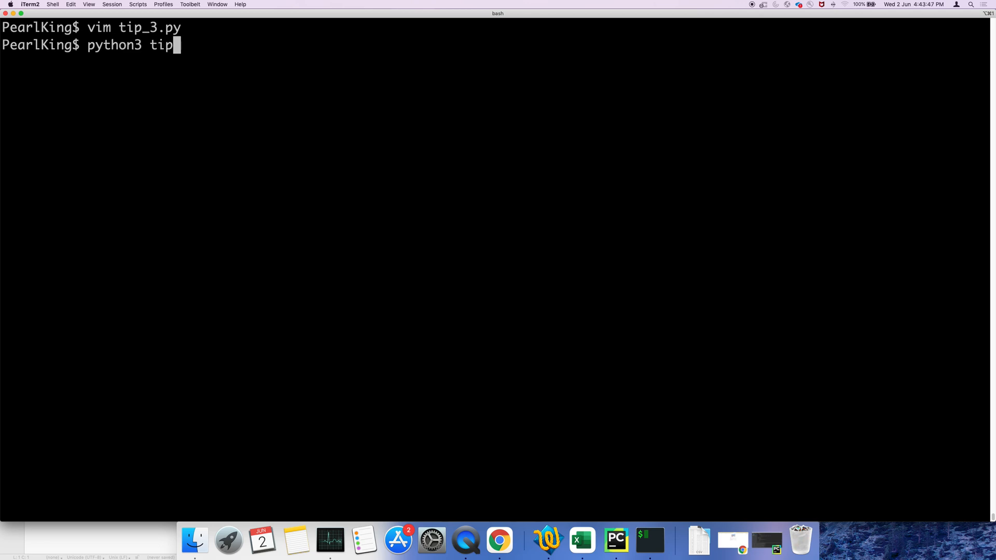
text(_)
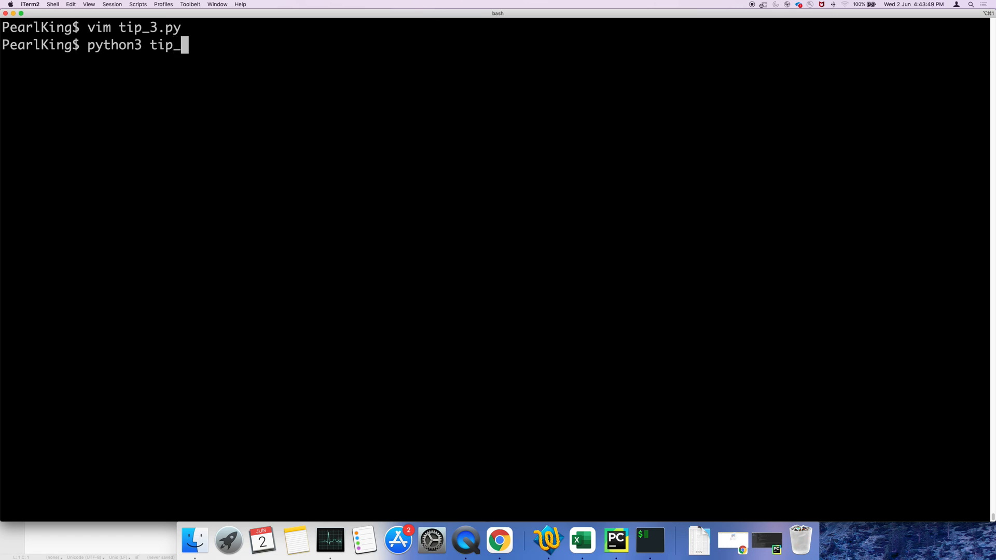
key(Return)
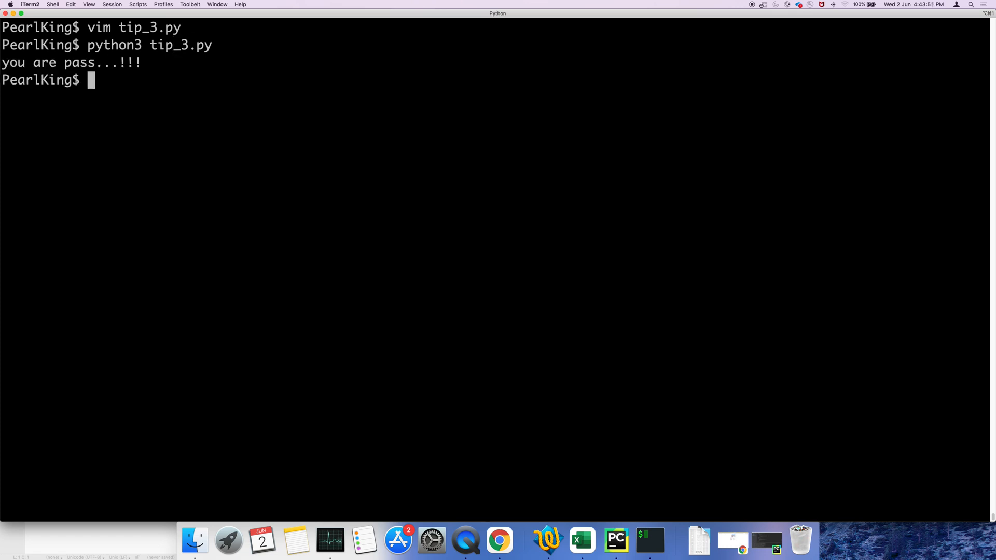
text(vim tip_3.py)
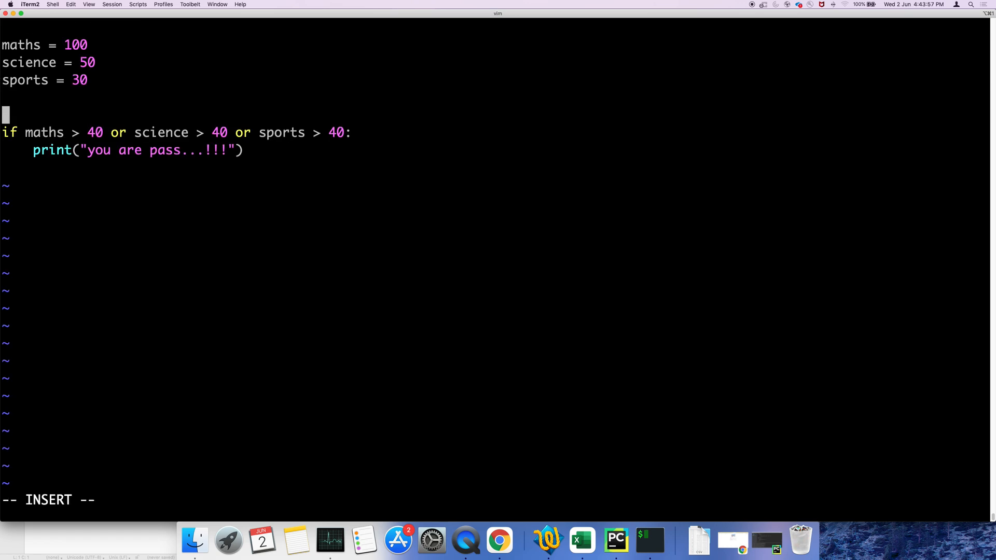
Step: Insert marks = [maths > 40, science > 40, sports > 40] above the if
text(marks =)
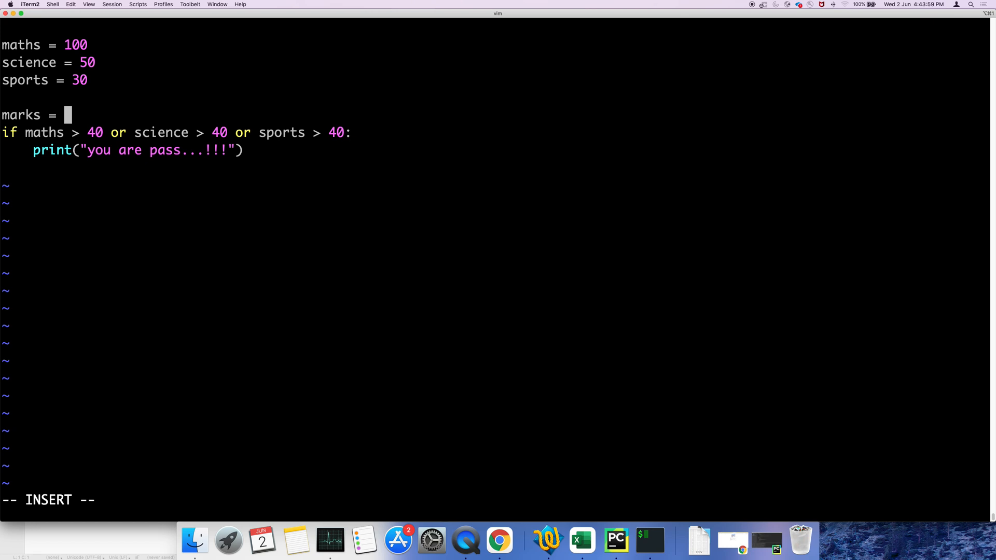
text([)
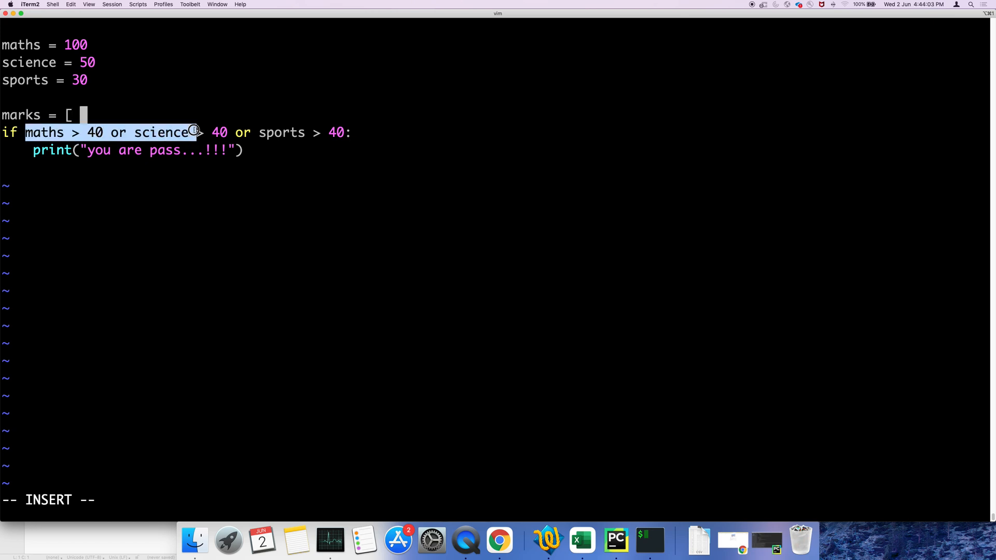
text(maths > 40,)
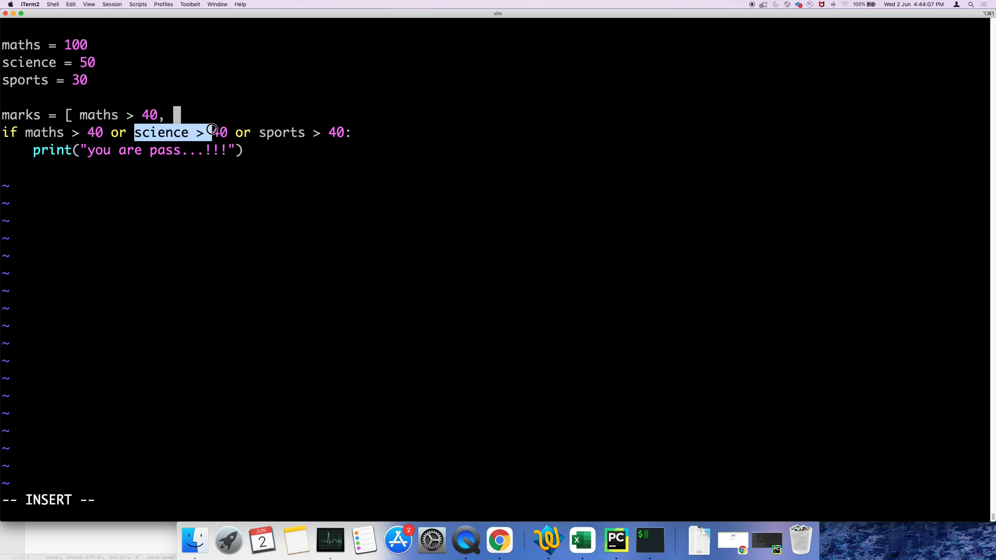
text(science > 40,)
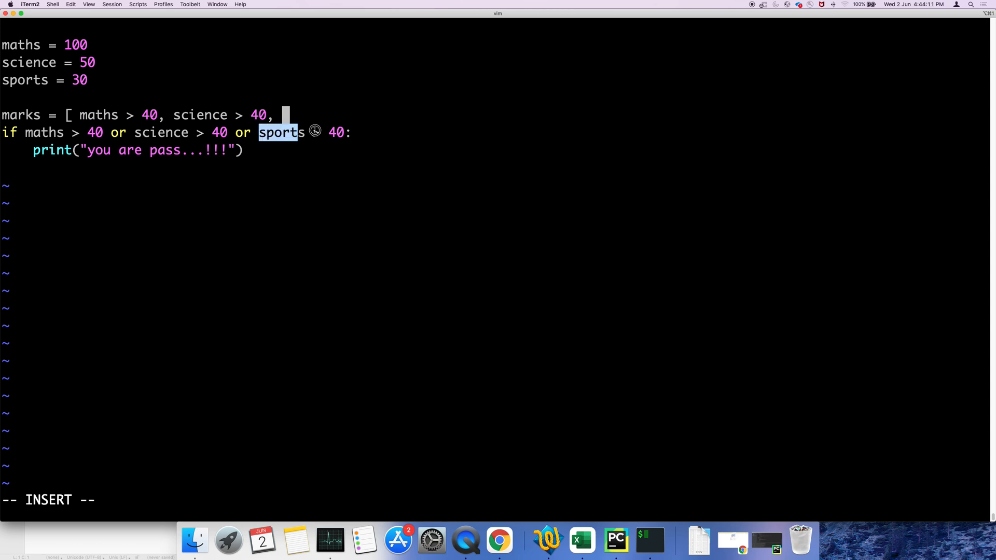
text(sports > 40)
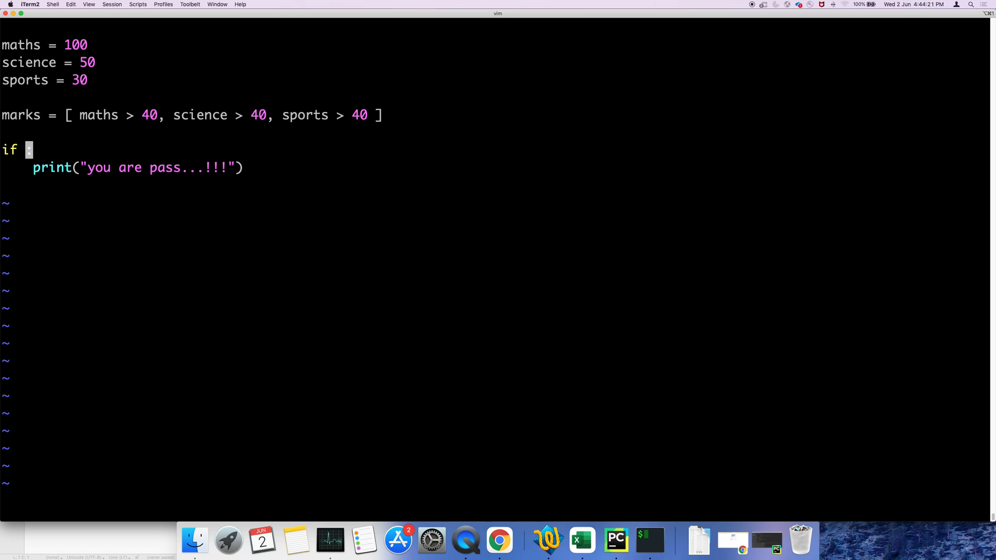
Step: Rewrite the if condition to any(marks): in place of the or-chain
key(i)
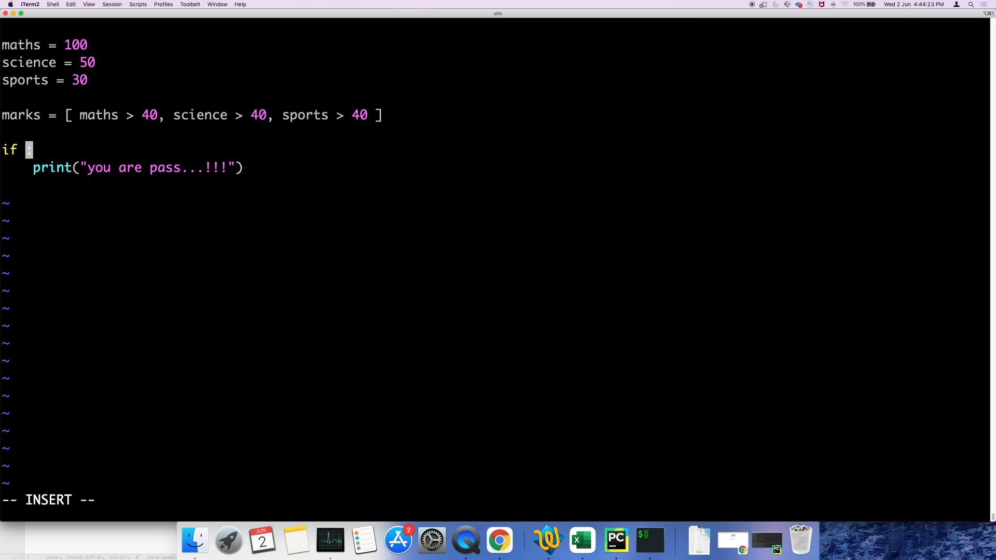
text(an)
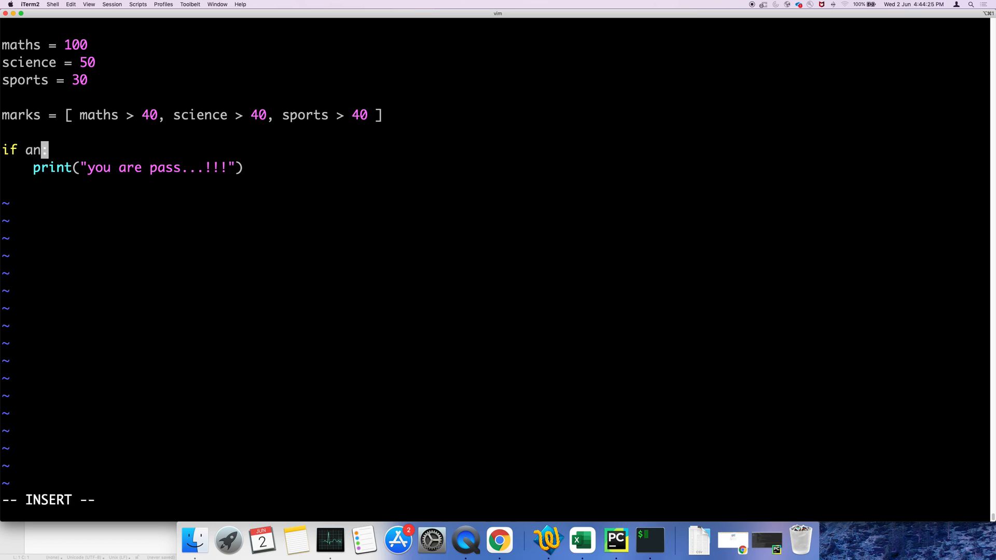
text(y(mar)
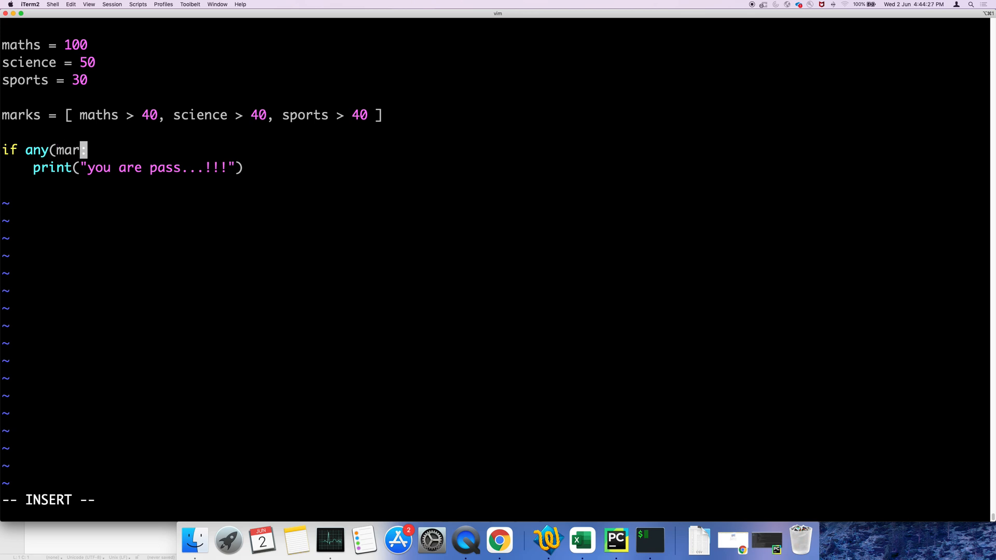
text(ks):)
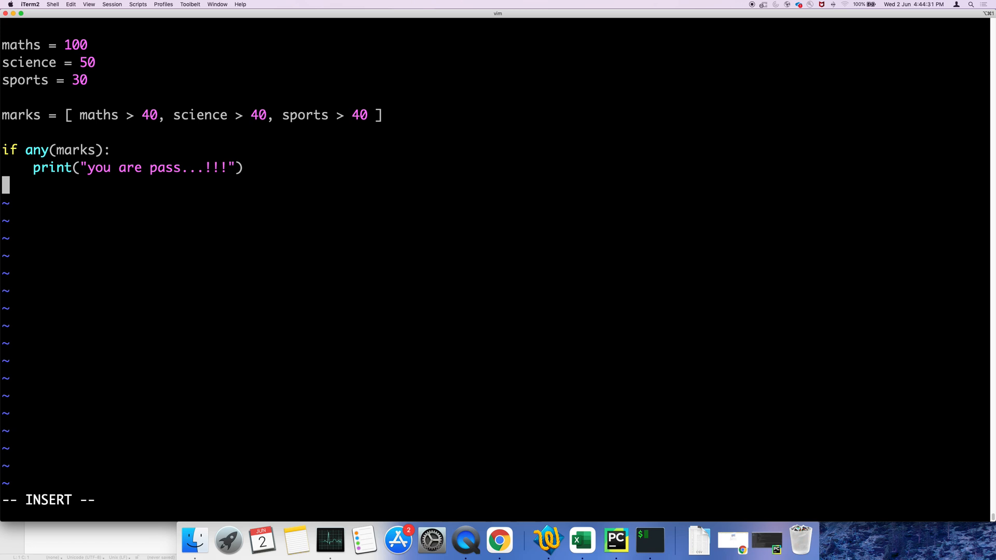
key(Escape)
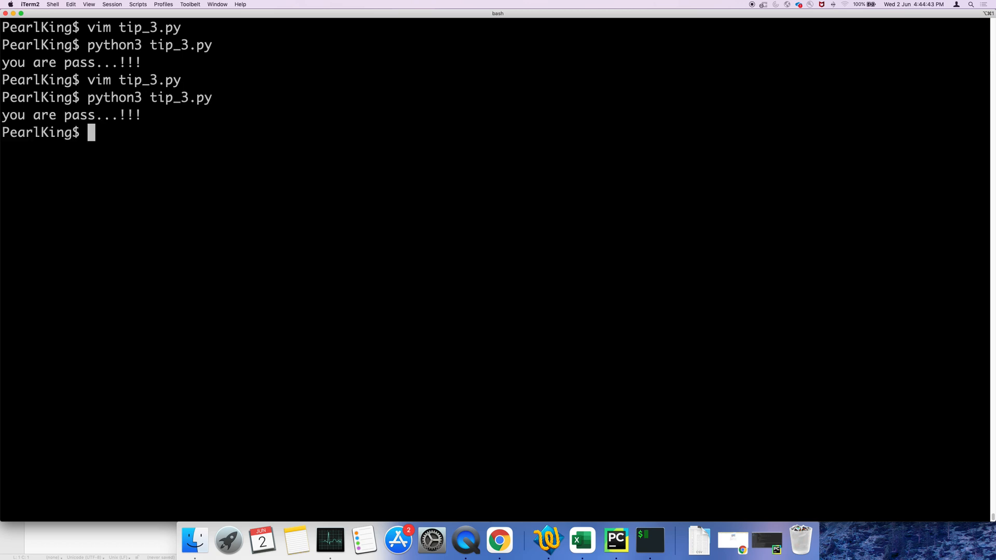
Step: After rerunning tip_3.py, reopen it with vim tip_3.py
text(vim tip_3.py)
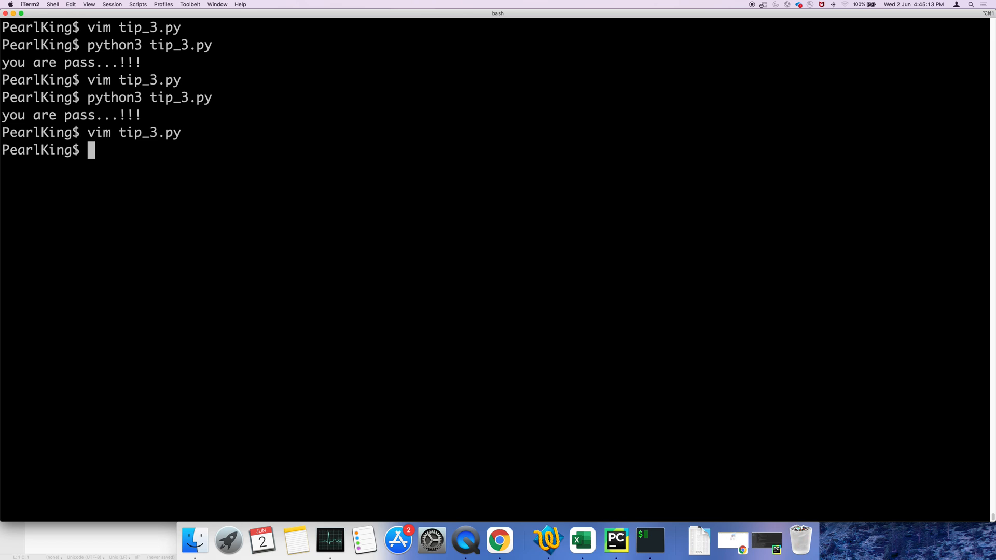
mouse_move(423, 202)
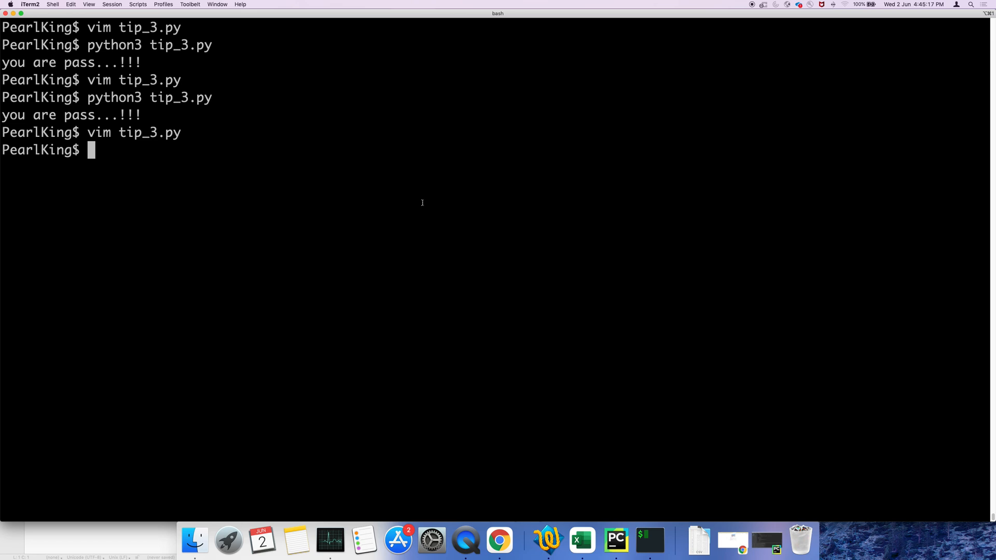